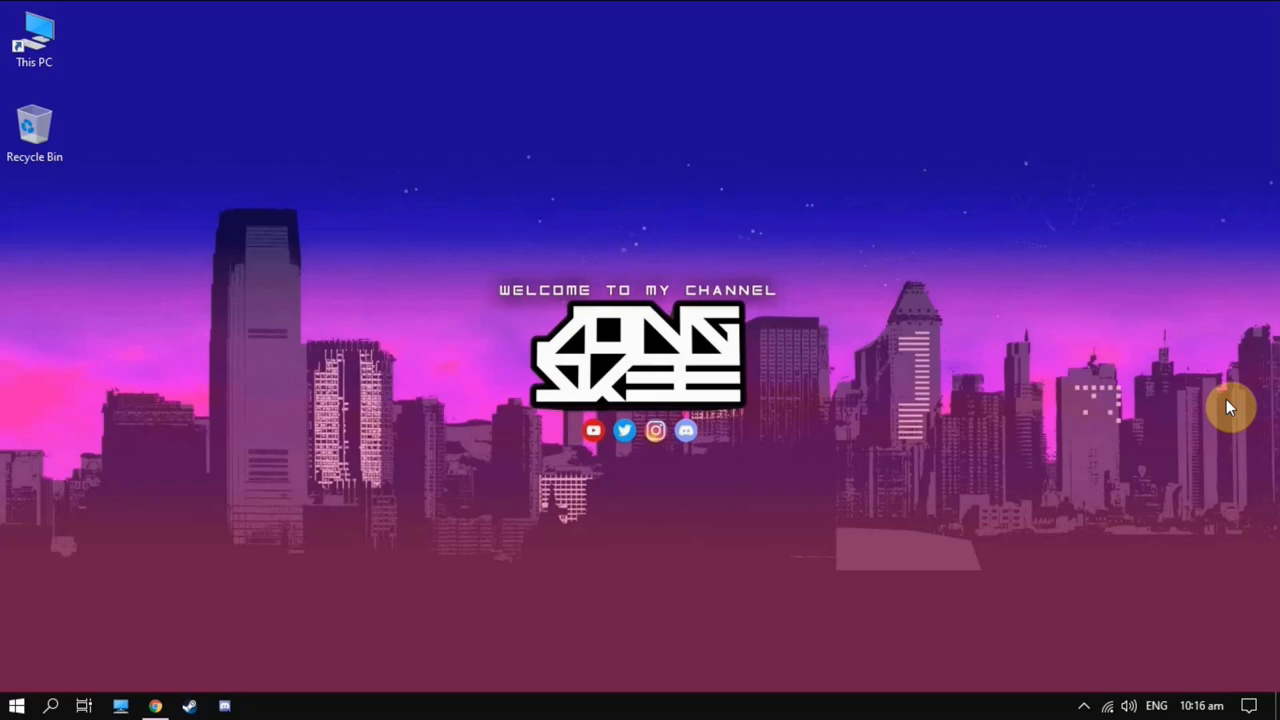
{"action": "mouse_move", "coordinate": [174, 600]}
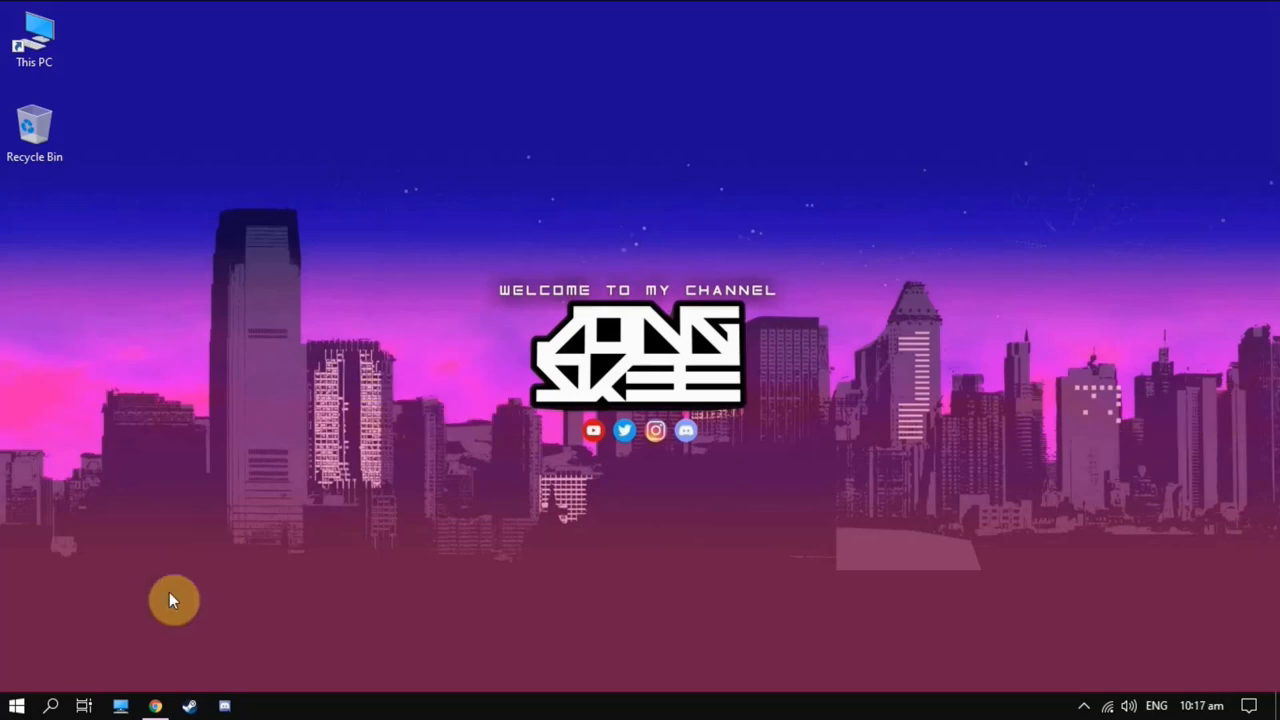
Browse leonflix.net through its How does it work and Features sections, ending back at the Downloads box.
{"action": "left_click", "coordinate": [156, 706]}
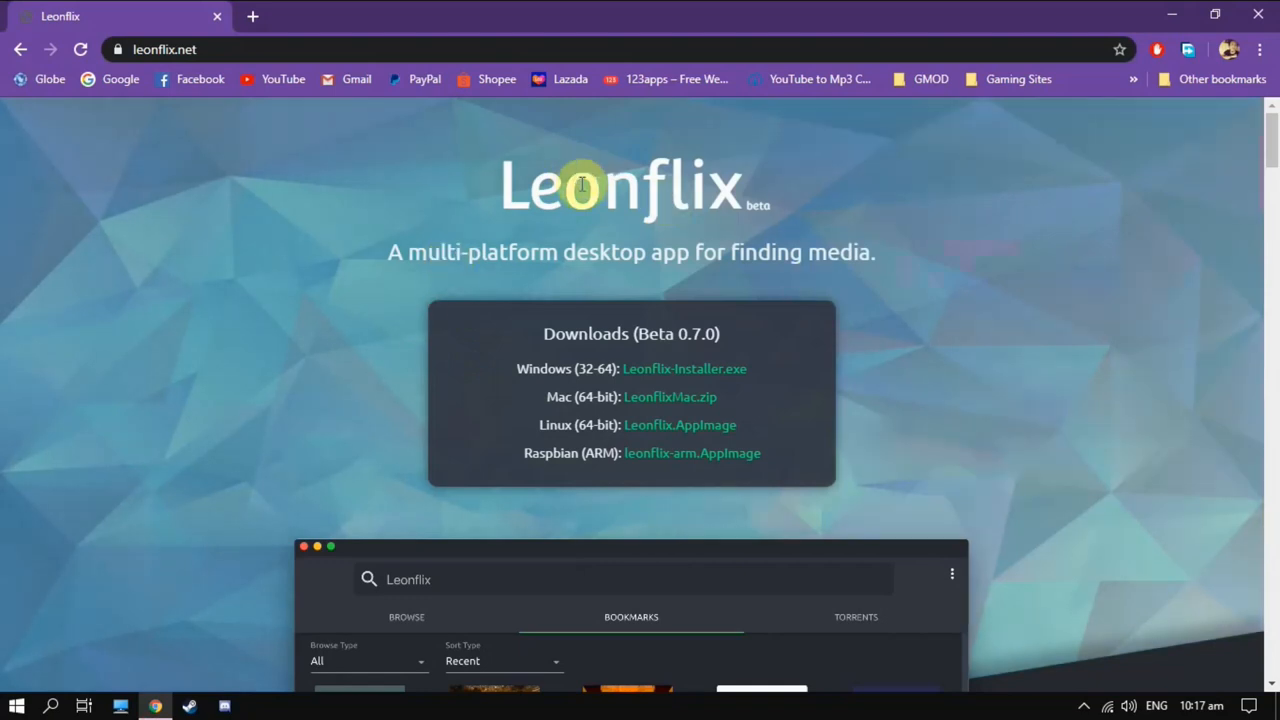
{"action": "mouse_move", "coordinate": [668, 16]}
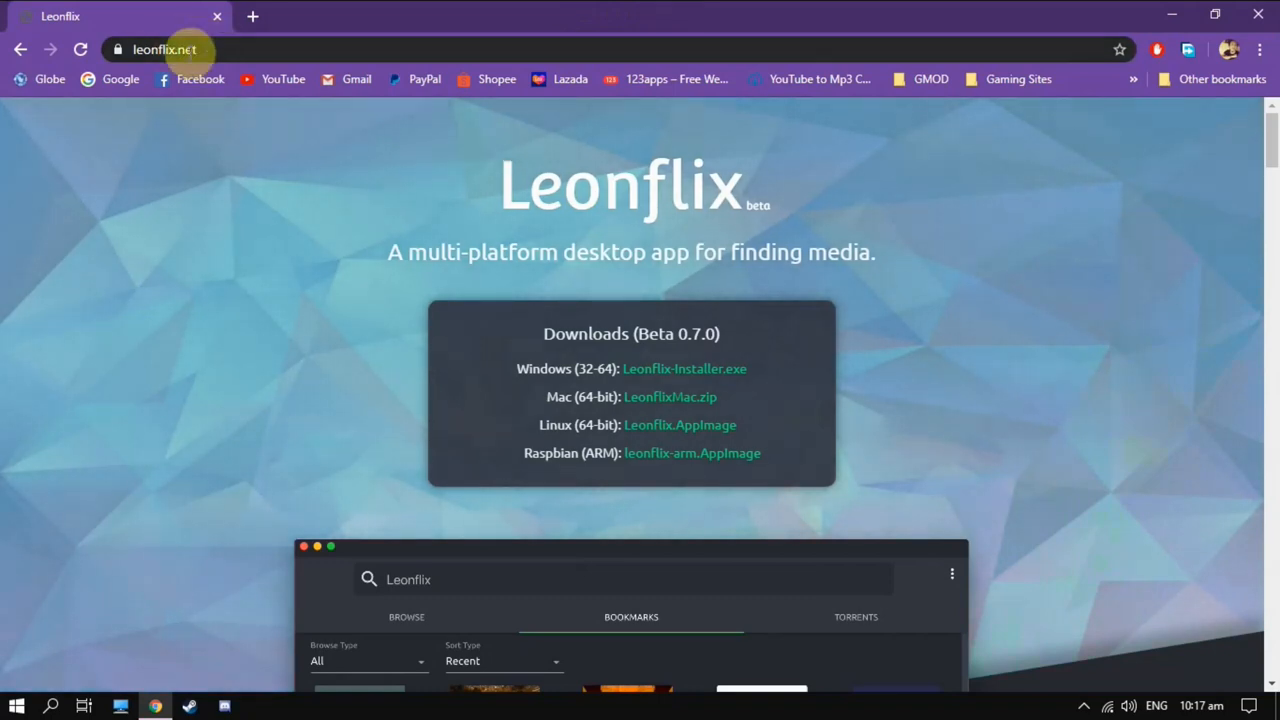
{"action": "mouse_move", "coordinate": [650, 218]}
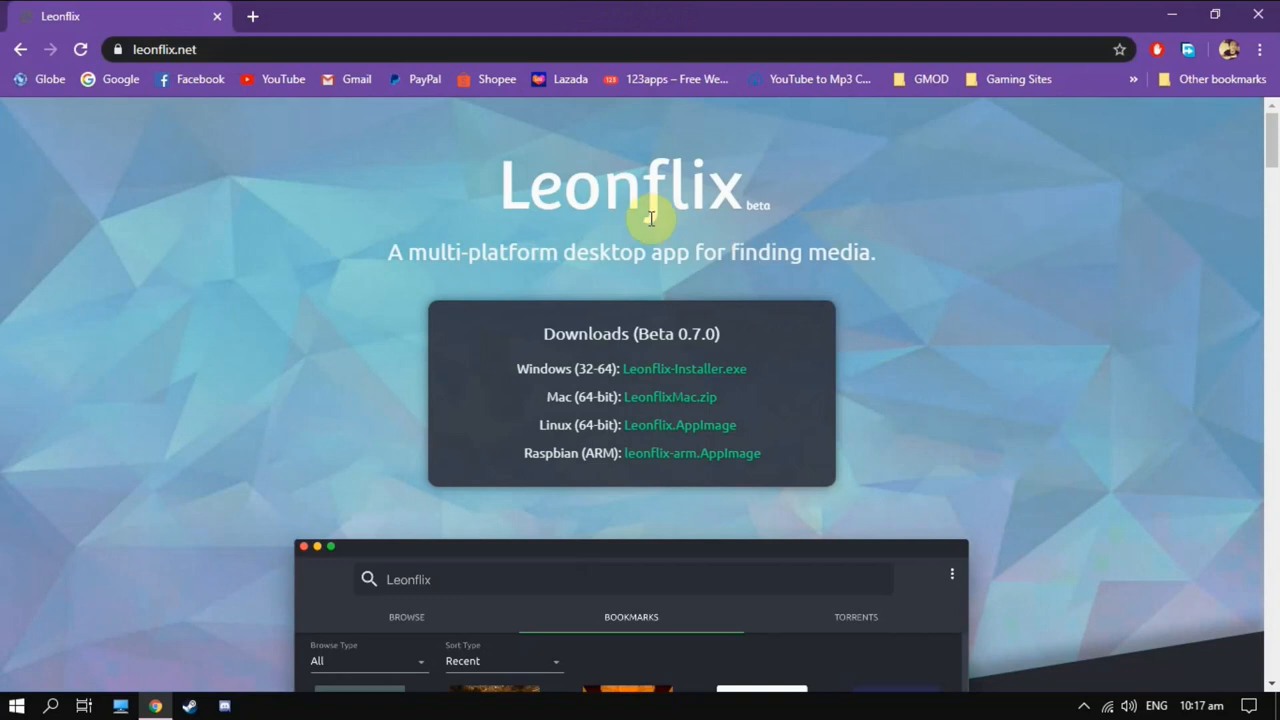
{"action": "scroll", "scroll_direction": "down", "scroll_amount": 3}
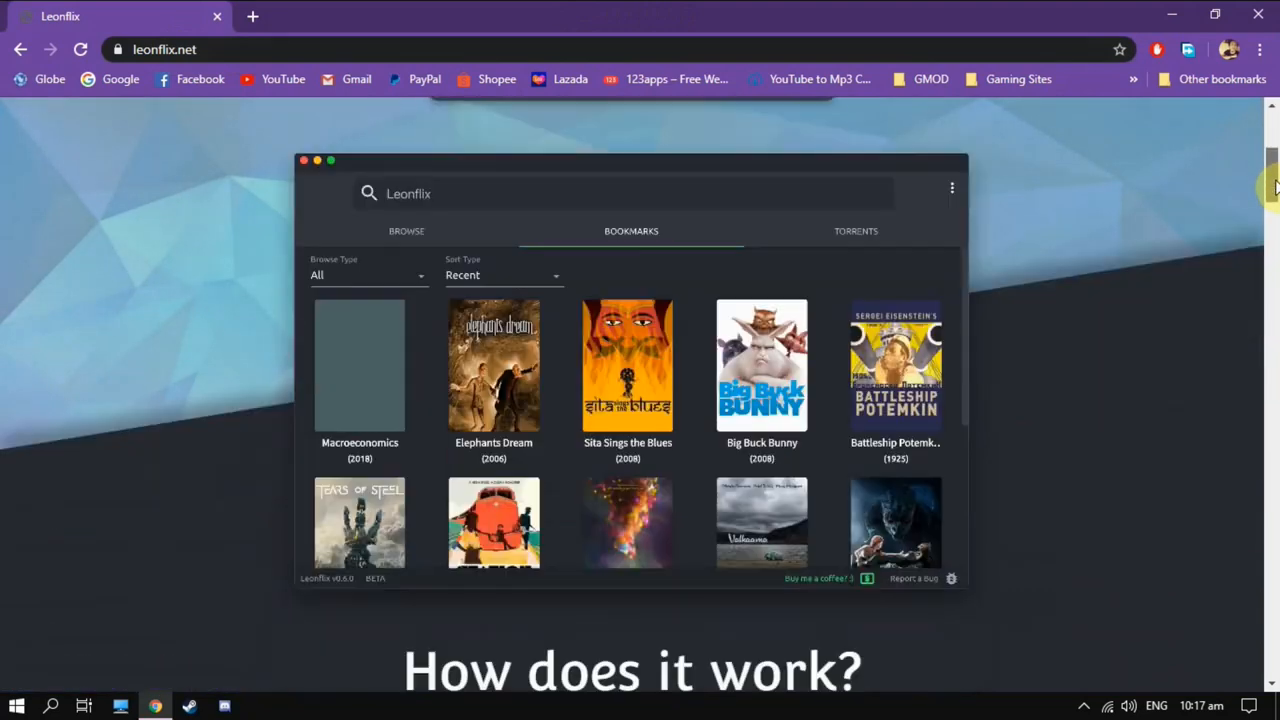
{"action": "scroll", "scroll_direction": "down", "scroll_amount": 3}
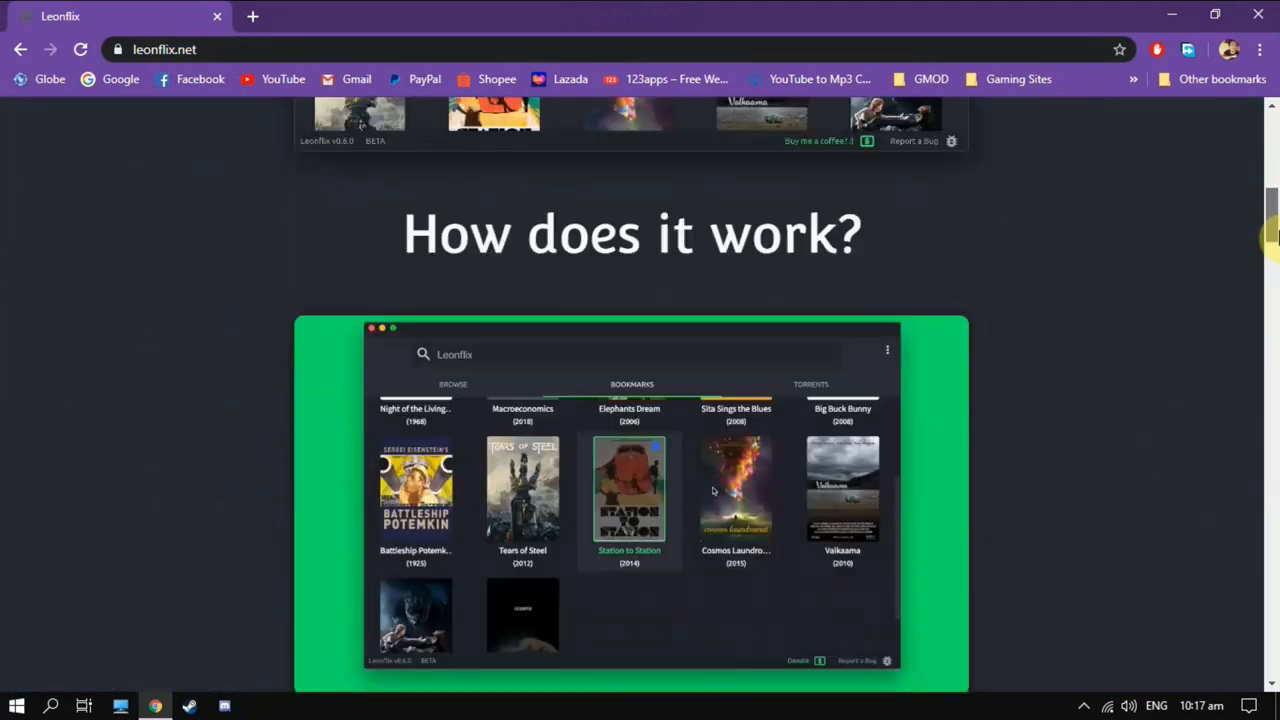
{"action": "scroll", "scroll_direction": "down", "scroll_amount": 3}
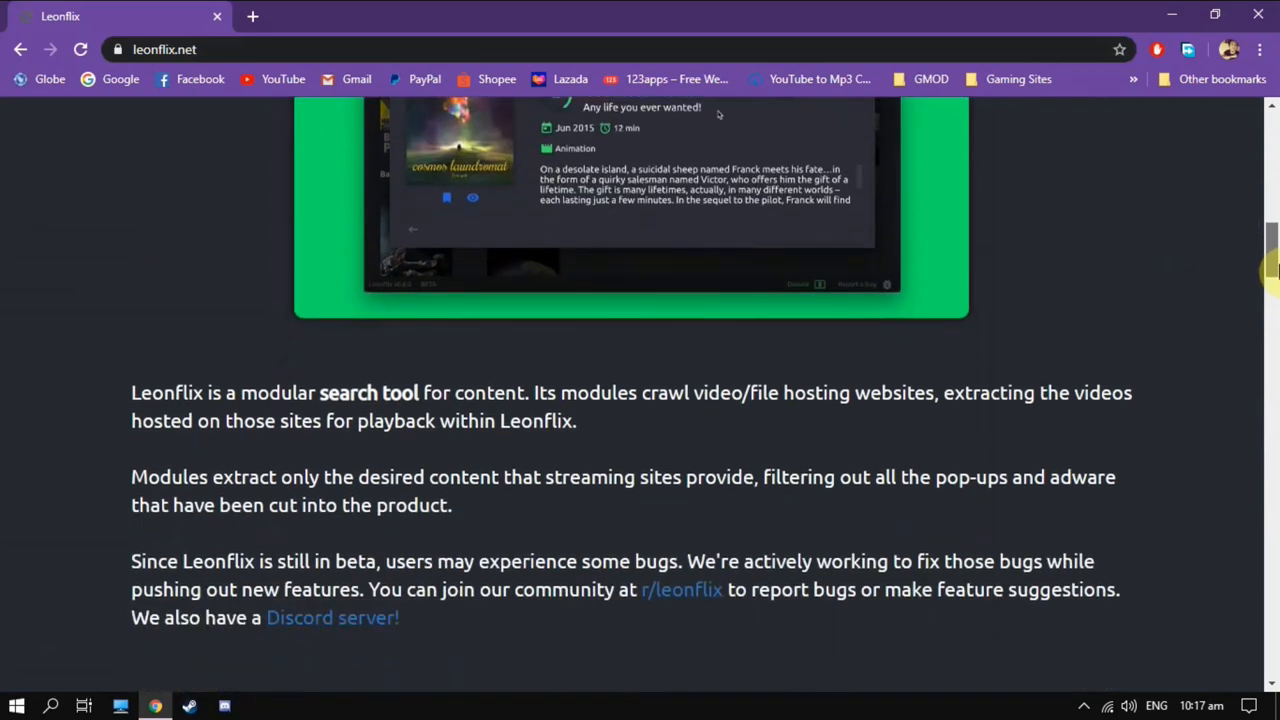
{"action": "scroll", "scroll_direction": "down", "scroll_amount": 3}
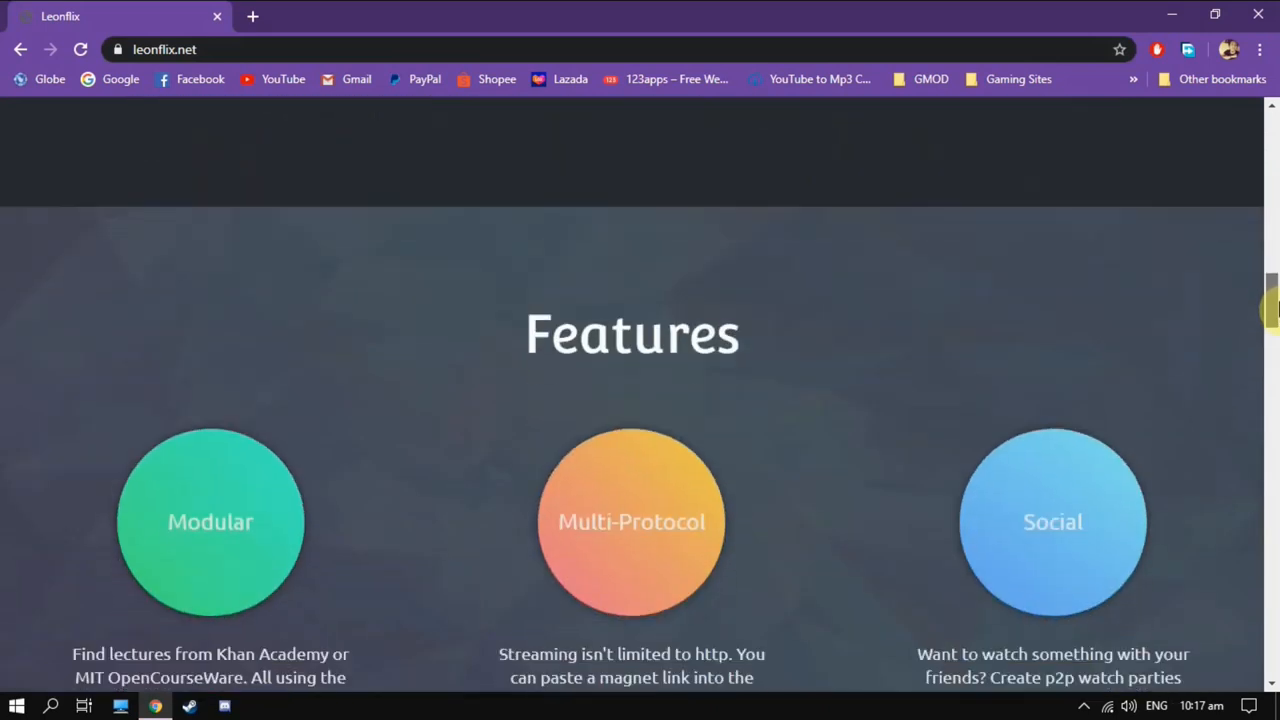
{"action": "scroll", "scroll_direction": "up", "scroll_amount": 3}
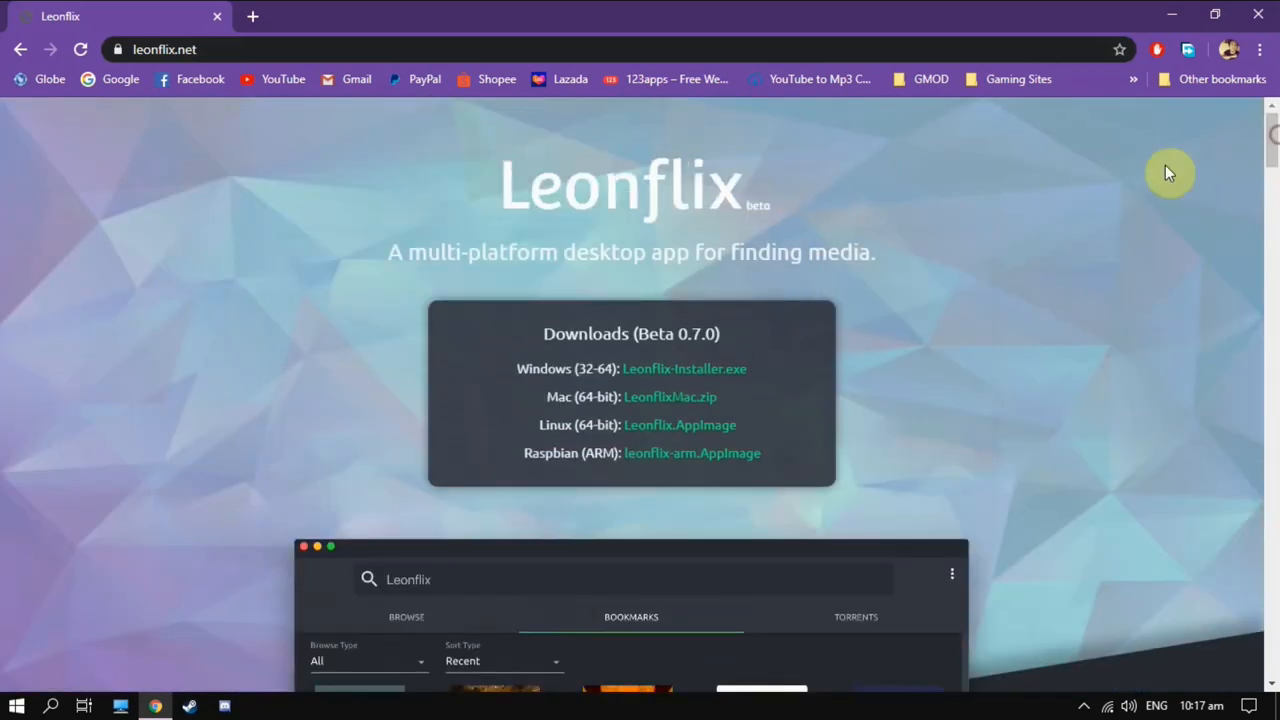
{"action": "mouse_move", "coordinate": [656, 392]}
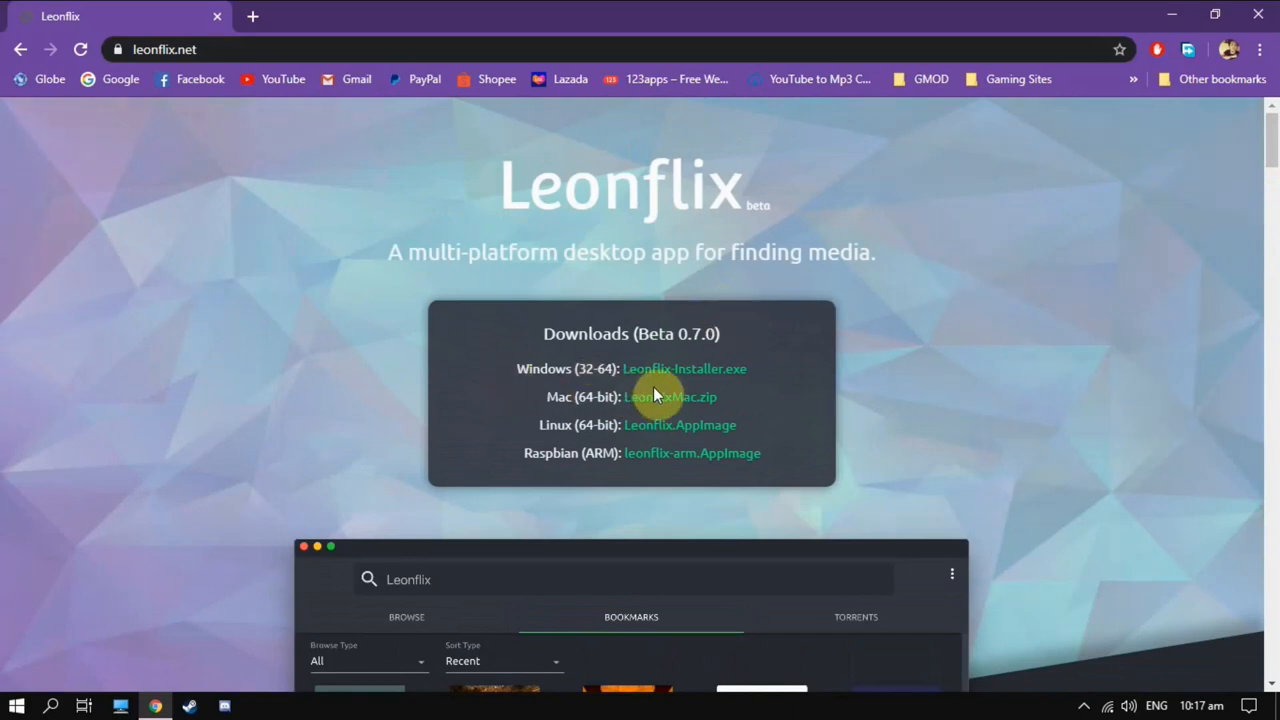
{"action": "mouse_move", "coordinate": [736, 376]}
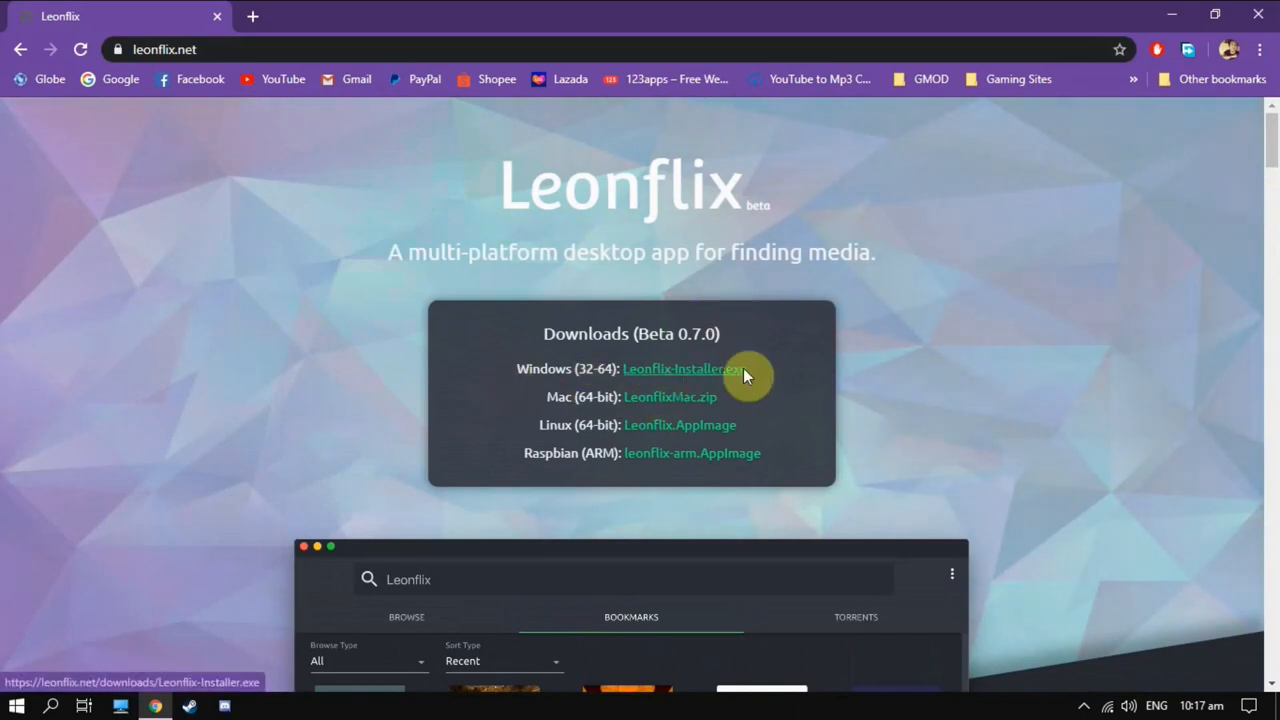
Download the Windows Leonflix-Installer.exe (97.2 MB) via Free Download Manager and close the manager.
{"action": "left_click", "coordinate": [684, 368]}
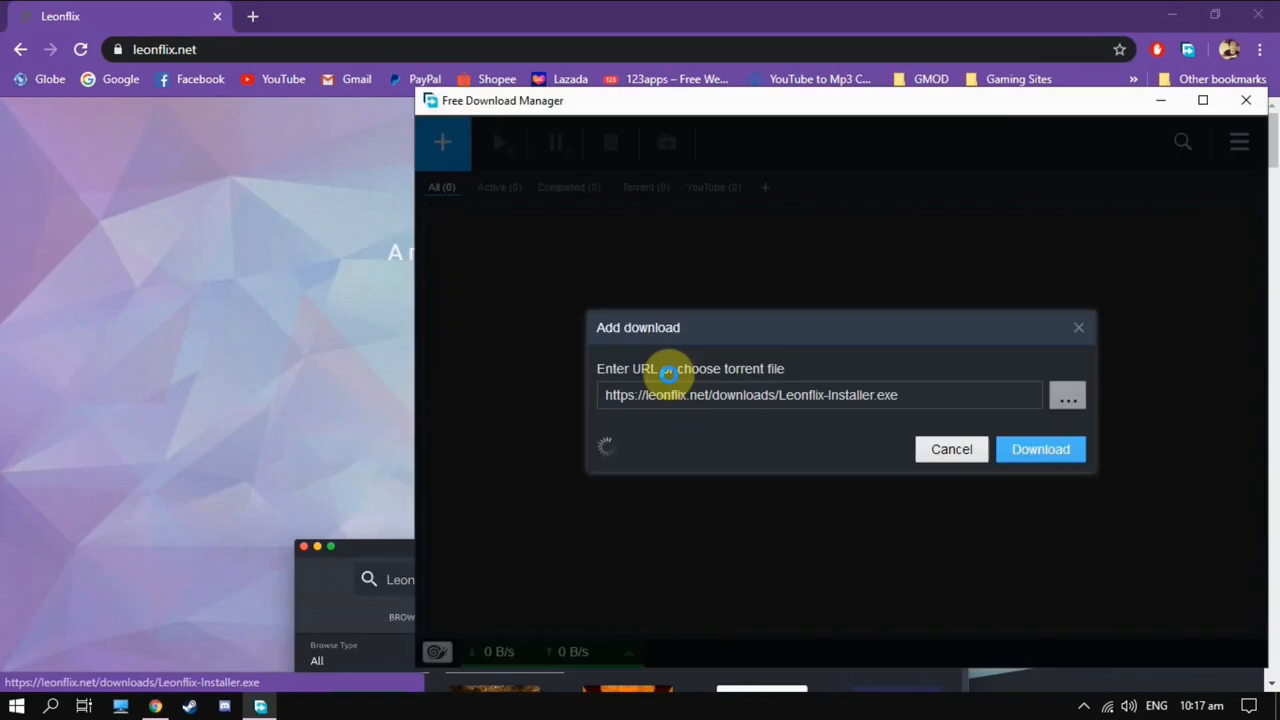
{"action": "left_click", "coordinate": [1040, 448]}
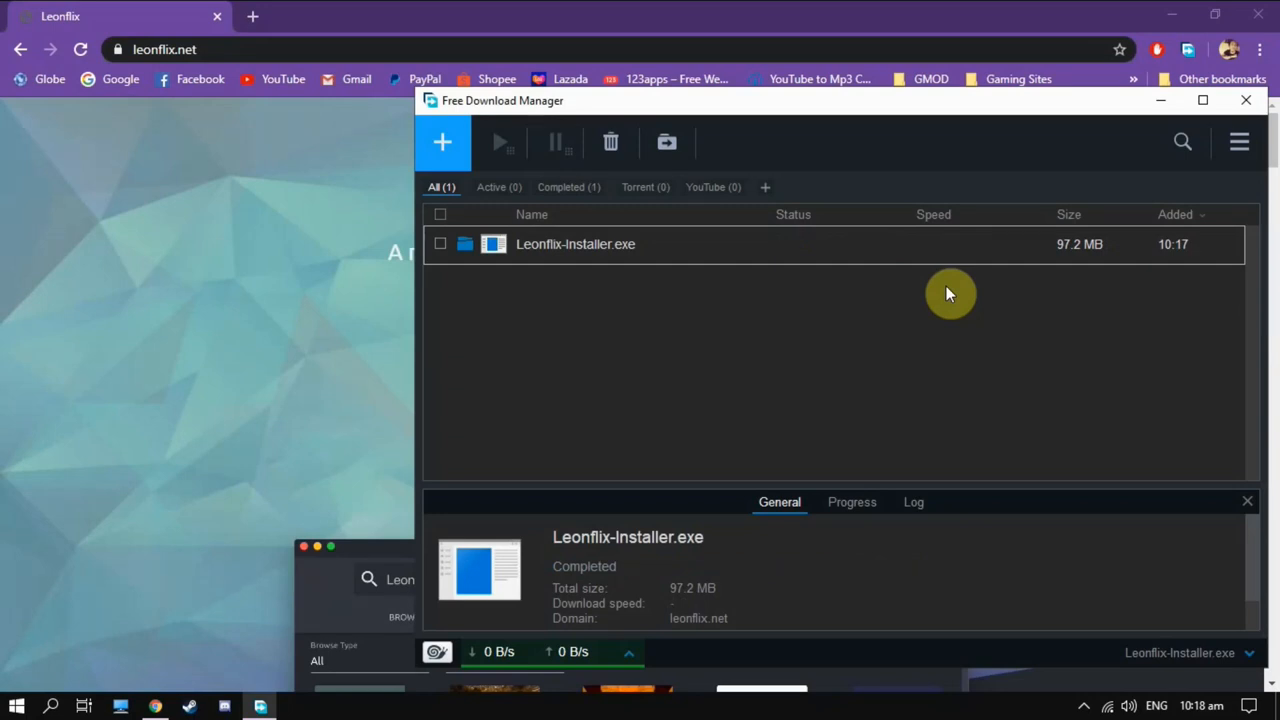
{"action": "mouse_move", "coordinate": [1246, 100]}
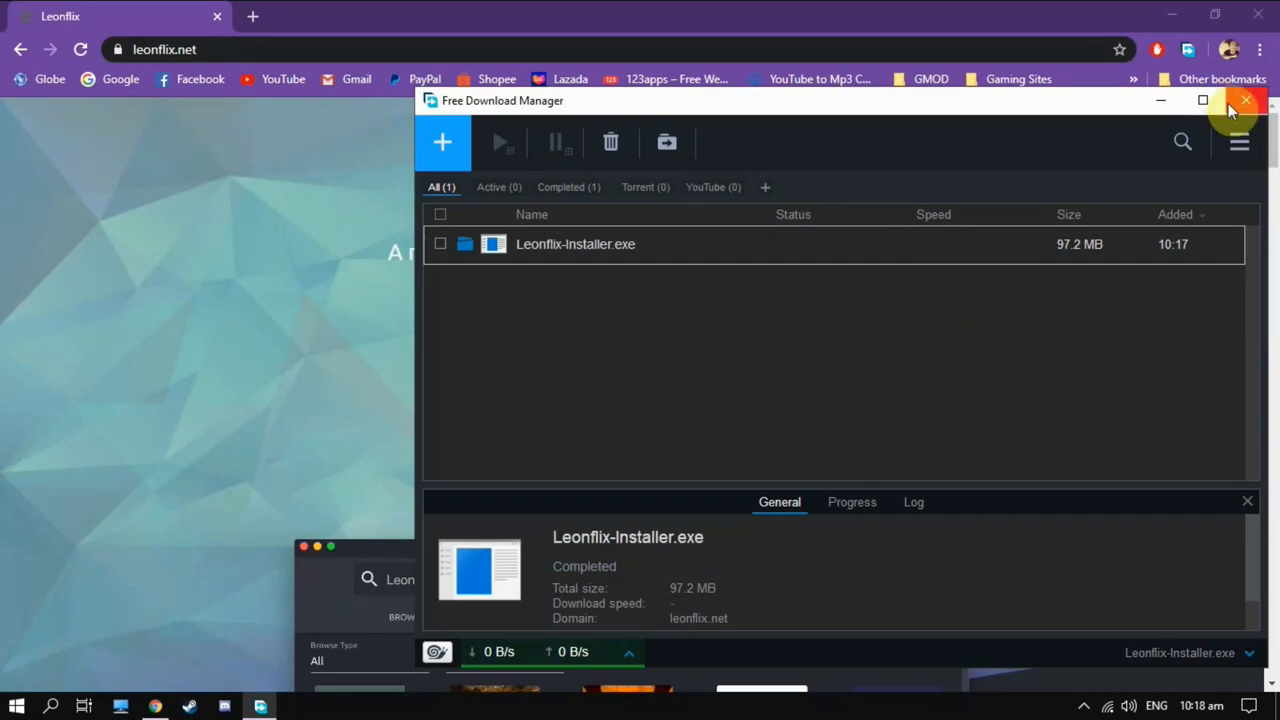
{"action": "left_click", "coordinate": [1244, 100]}
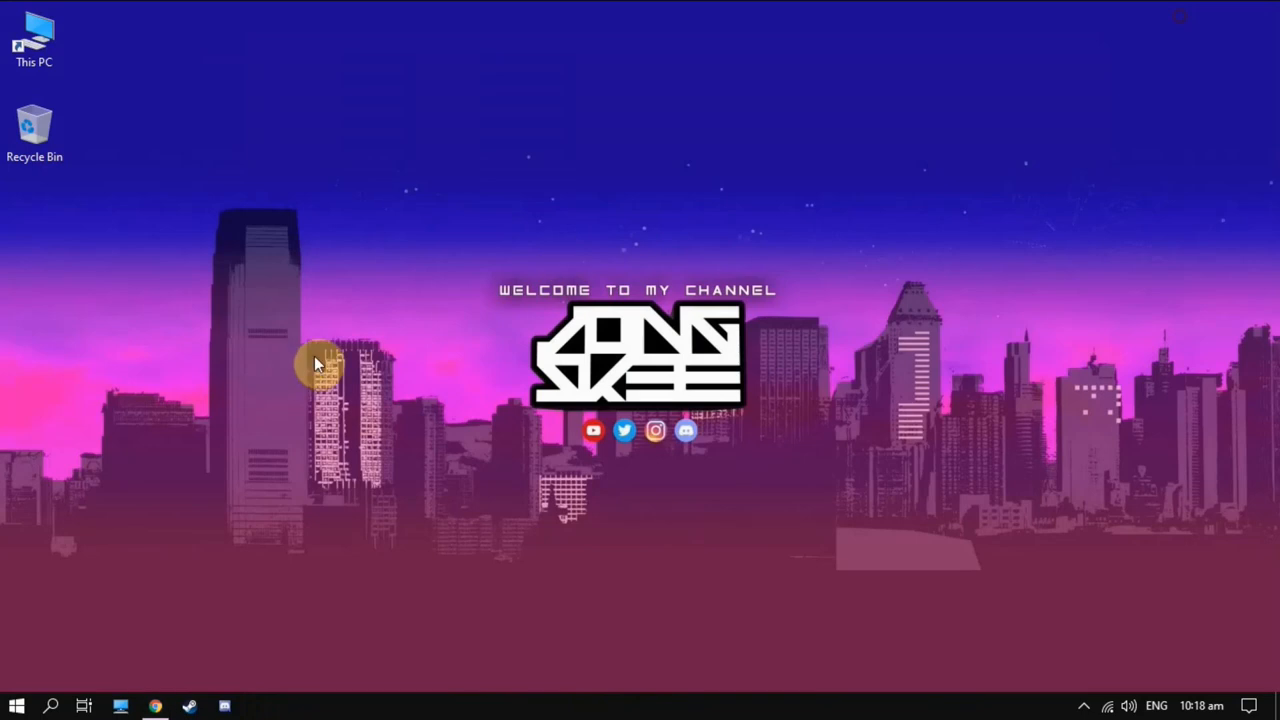
{"action": "mouse_move", "coordinate": [452, 206]}
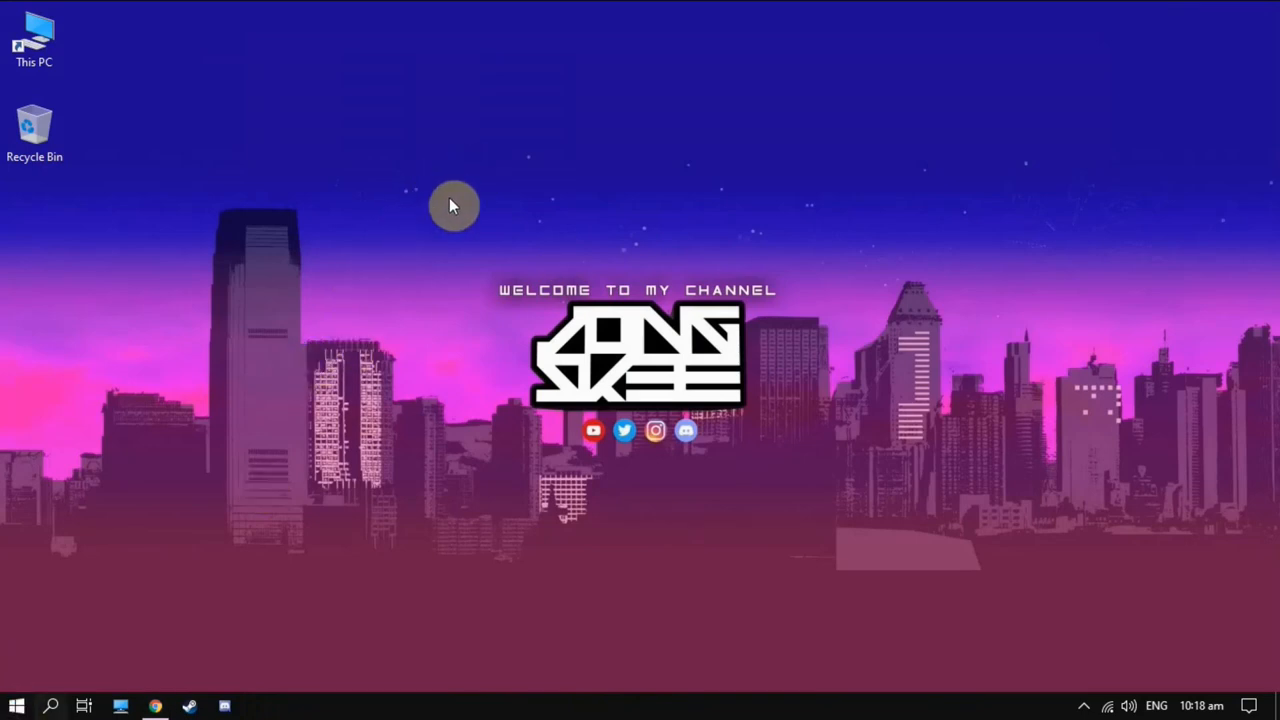
{"action": "mouse_move", "coordinate": [524, 172]}
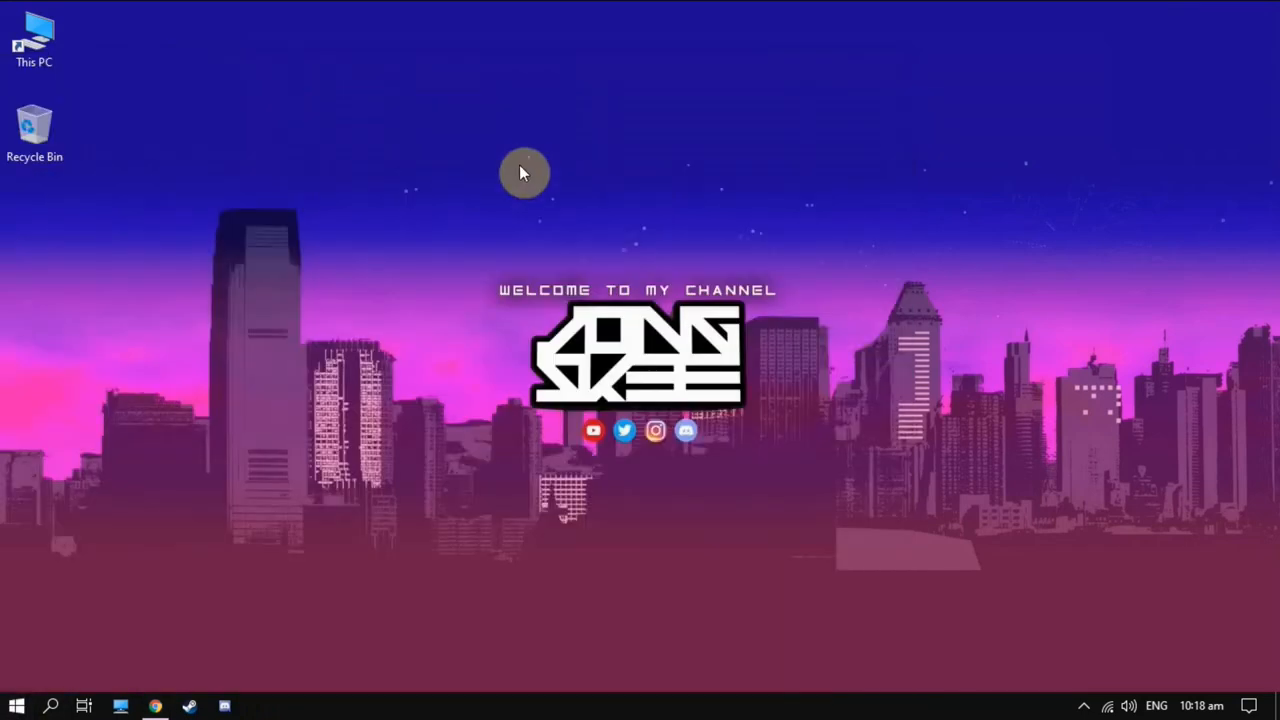
Launch Leonflix-Installer from Downloads so Leonflix installs and opens its movie catalogue.
{"action": "left_click", "coordinate": [224, 706]}
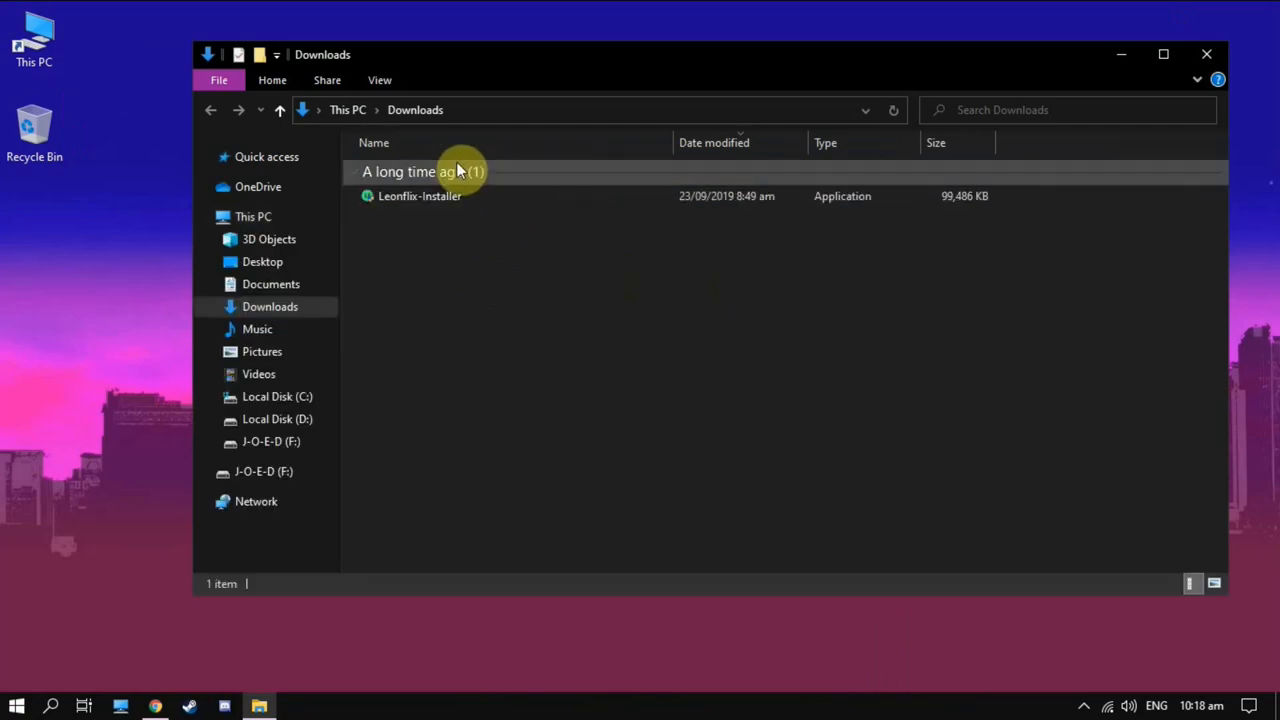
{"action": "left_click", "coordinate": [420, 196]}
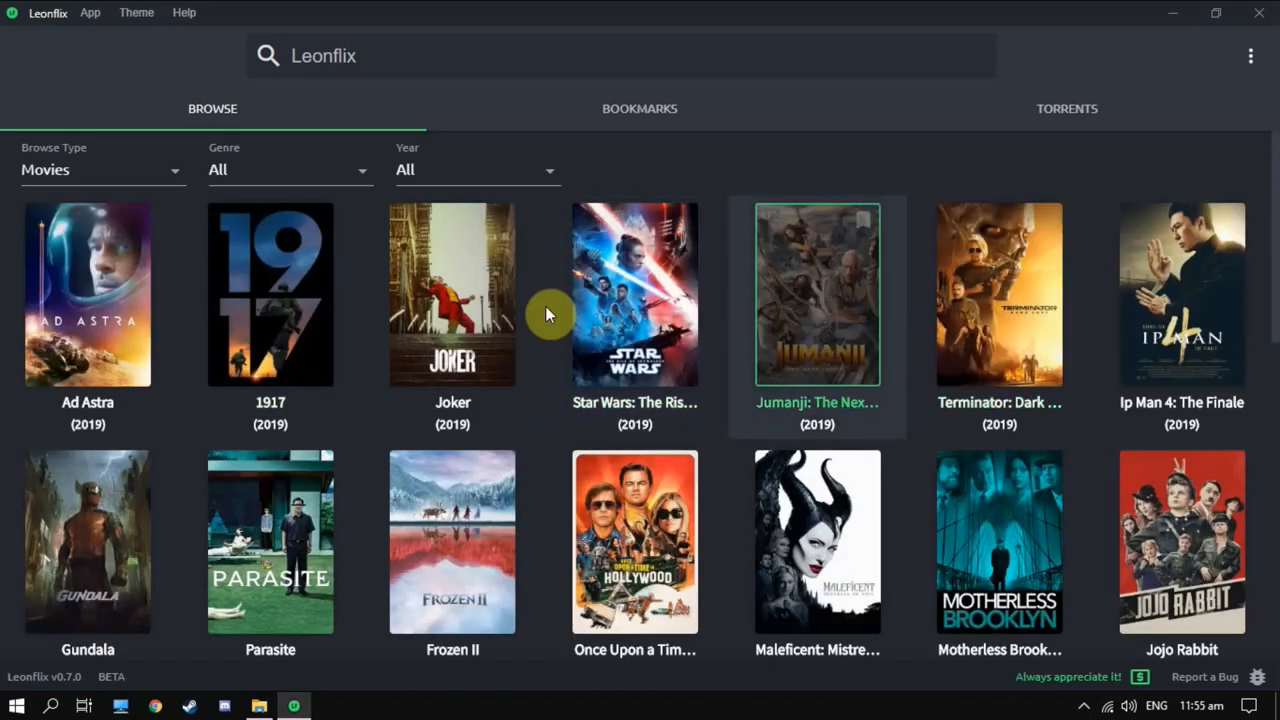
{"action": "mouse_move", "coordinate": [1200, 248]}
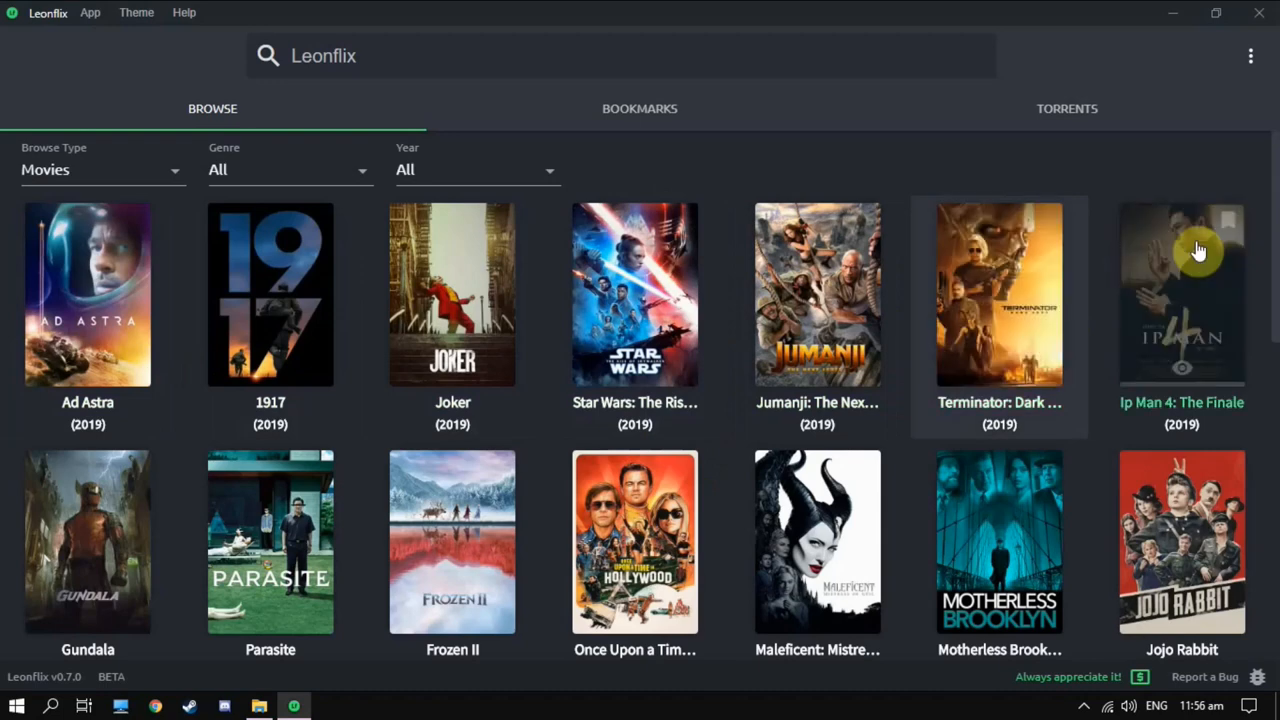
{"action": "mouse_move", "coordinate": [644, 172]}
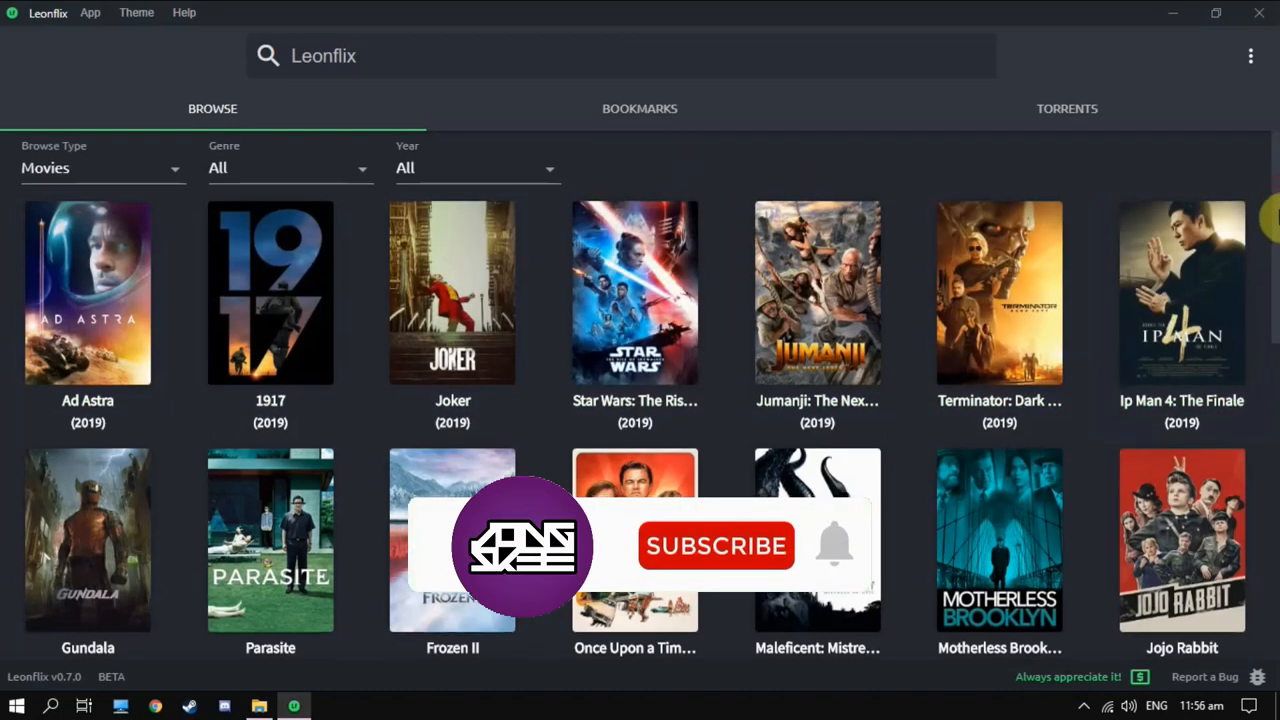
Set the Browse Type to TV Shows instead of Movies.
{"action": "scroll", "scroll_direction": "down", "scroll_amount": 3}
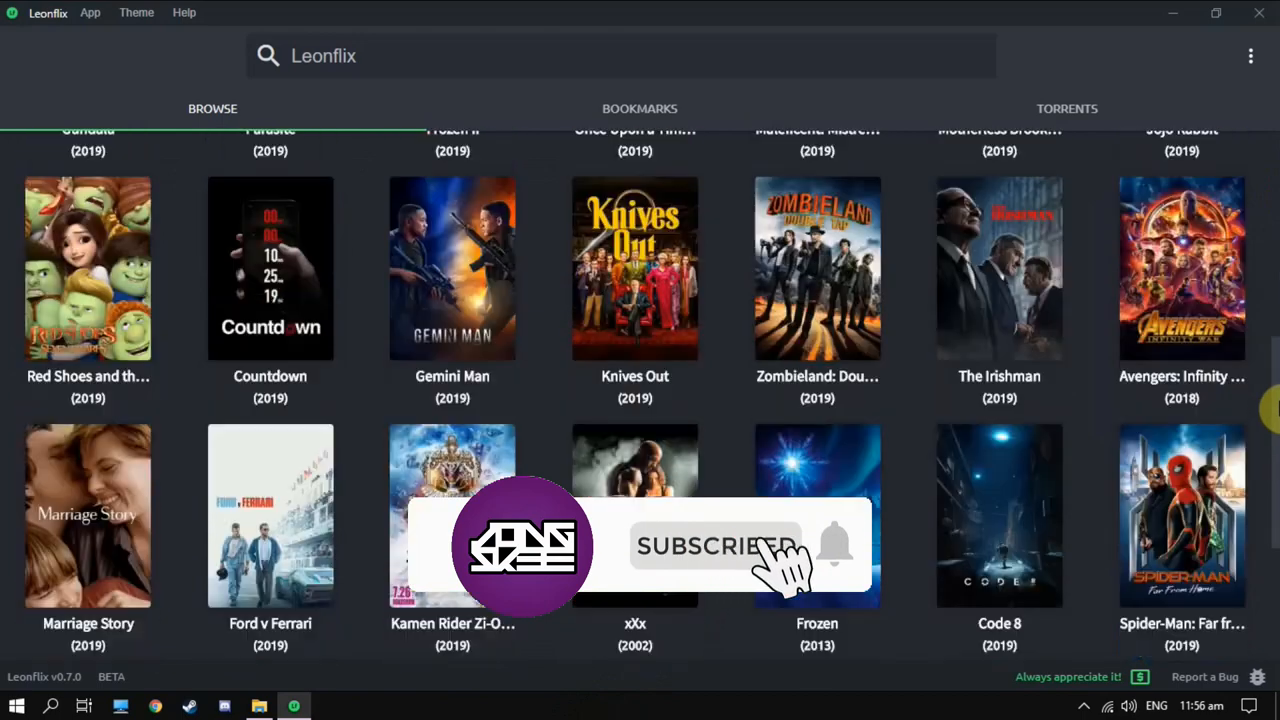
{"action": "scroll", "scroll_direction": "up", "scroll_amount": 3}
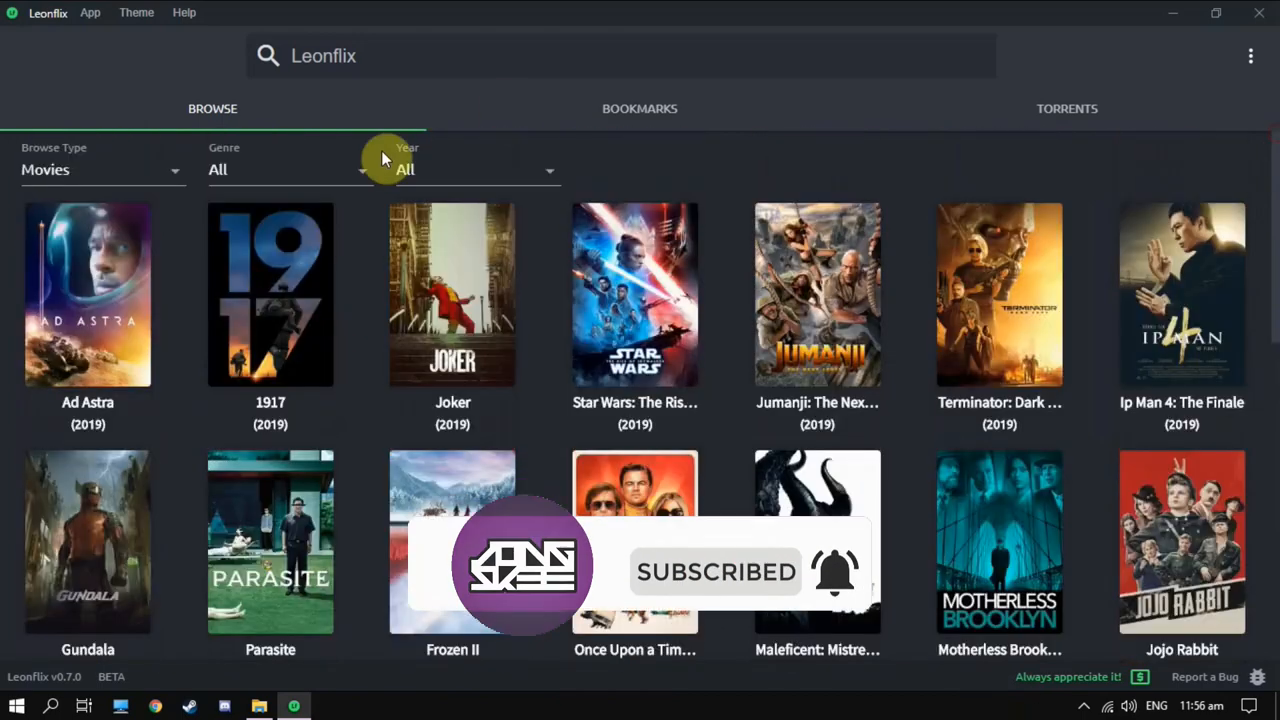
{"action": "left_click", "coordinate": [100, 168]}
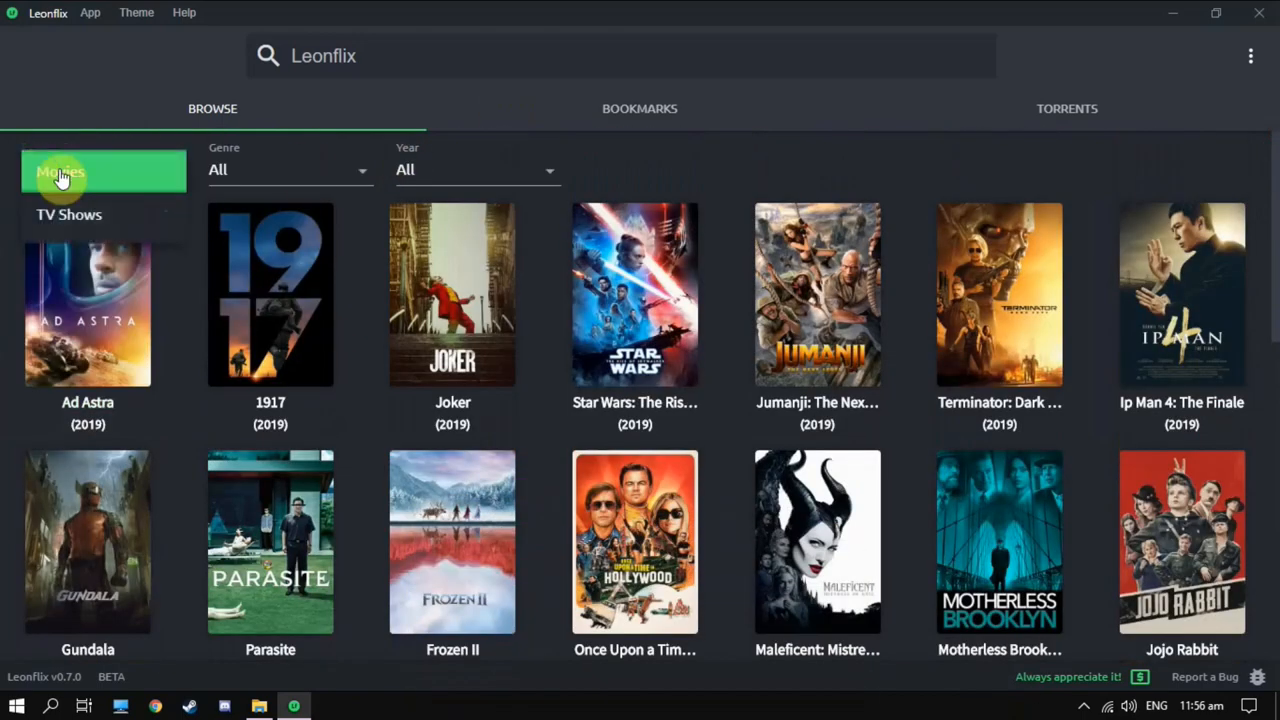
{"action": "mouse_move", "coordinate": [244, 276]}
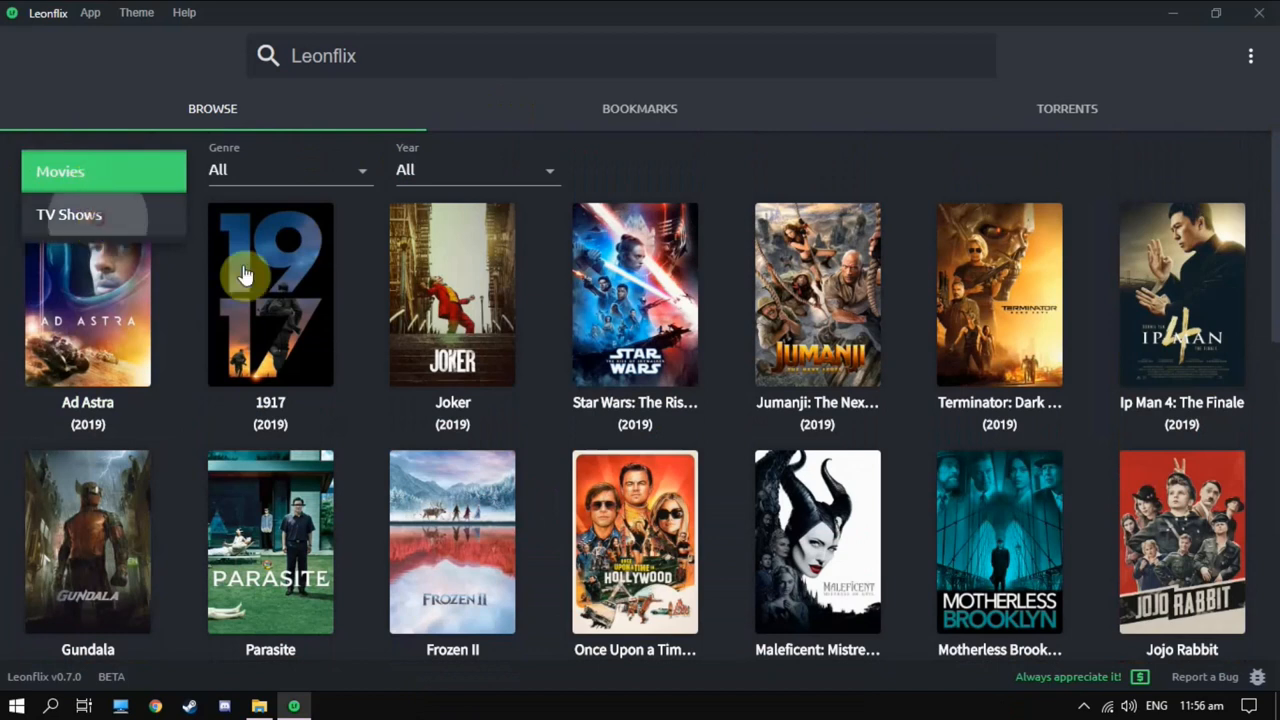
{"action": "left_click", "coordinate": [68, 214]}
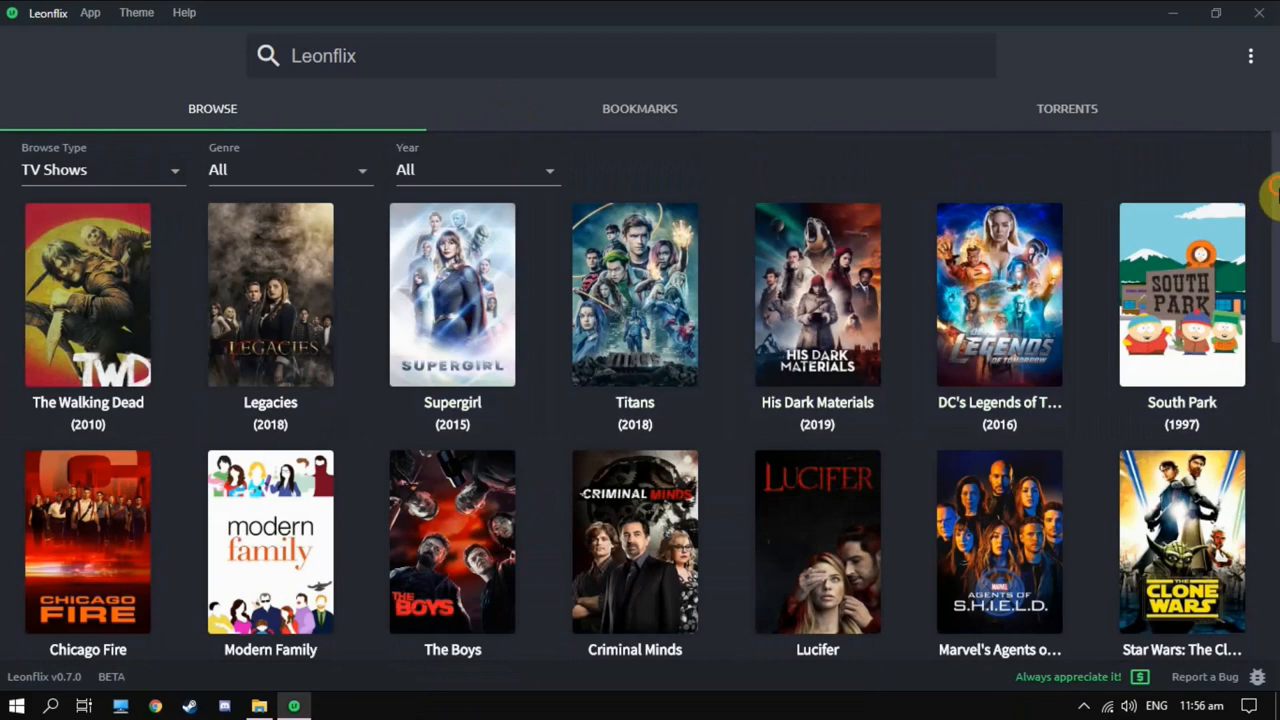
Locate The Flash (2014) in the TV Shows grid and open its details with Season 4 Episode 1 selected.
{"action": "scroll", "scroll_direction": "down", "scroll_amount": 3}
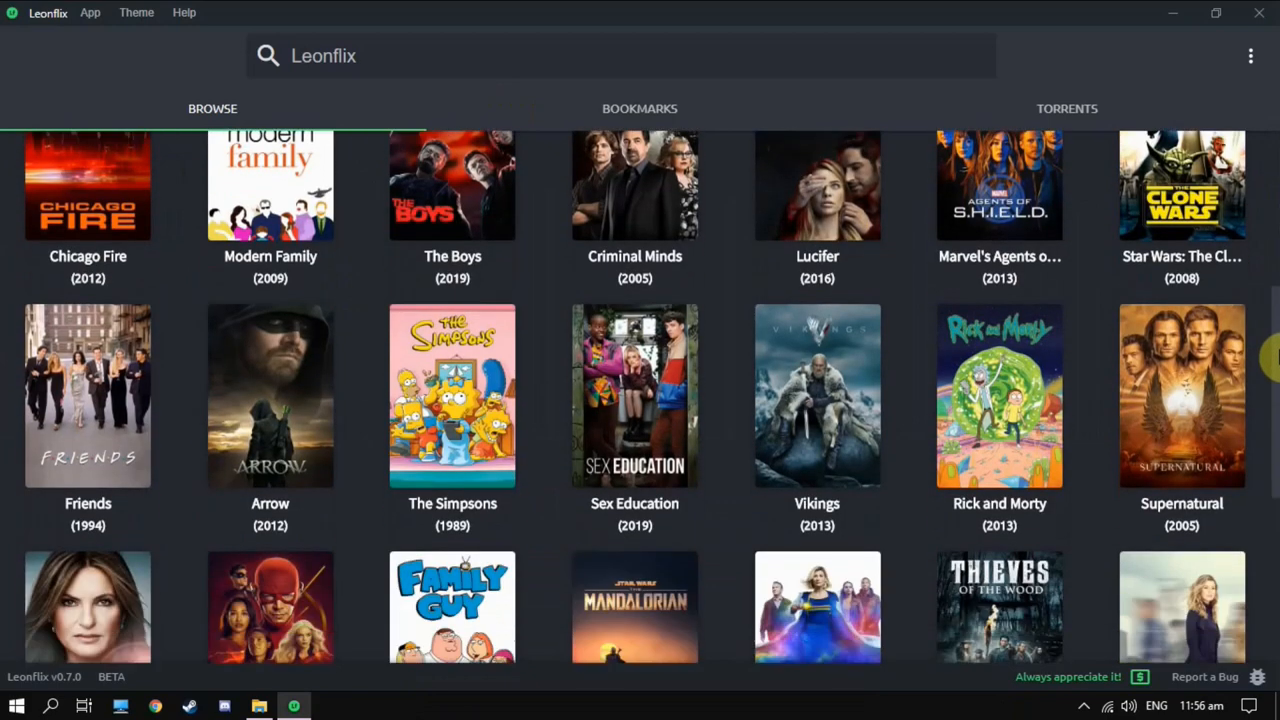
{"action": "scroll", "scroll_direction": "up", "scroll_amount": 3}
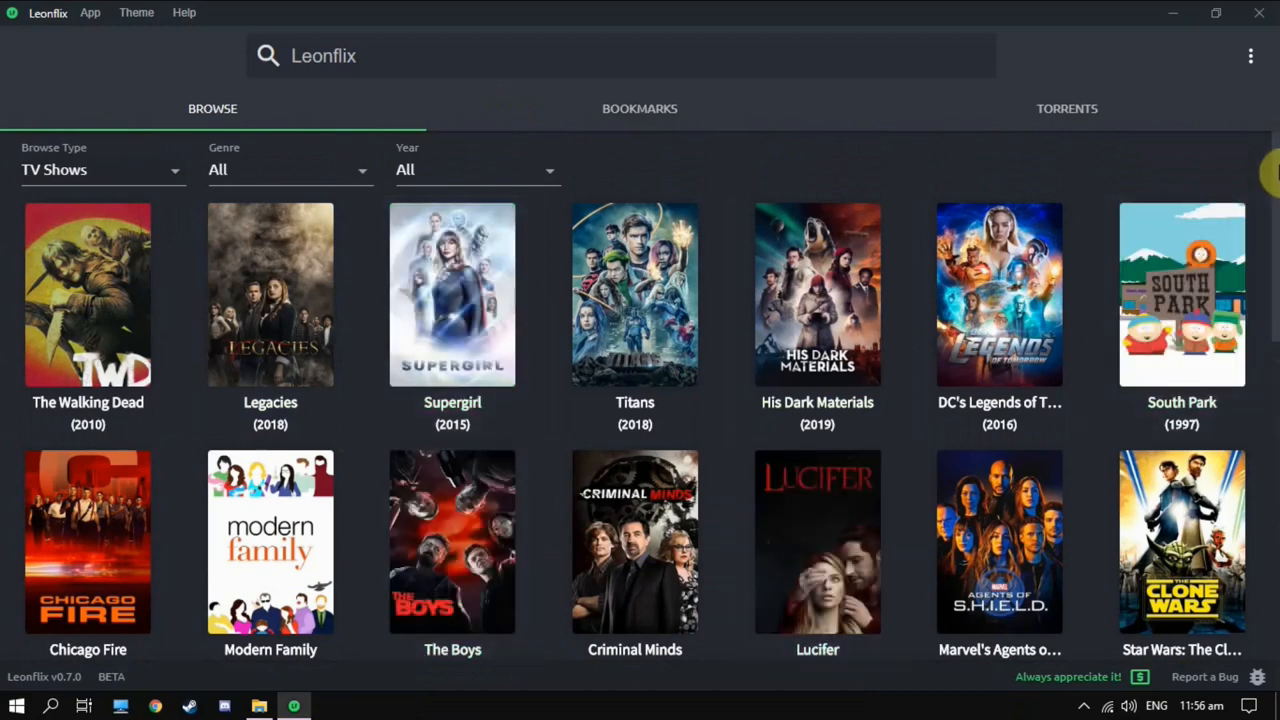
{"action": "scroll", "scroll_direction": "down", "scroll_amount": 3}
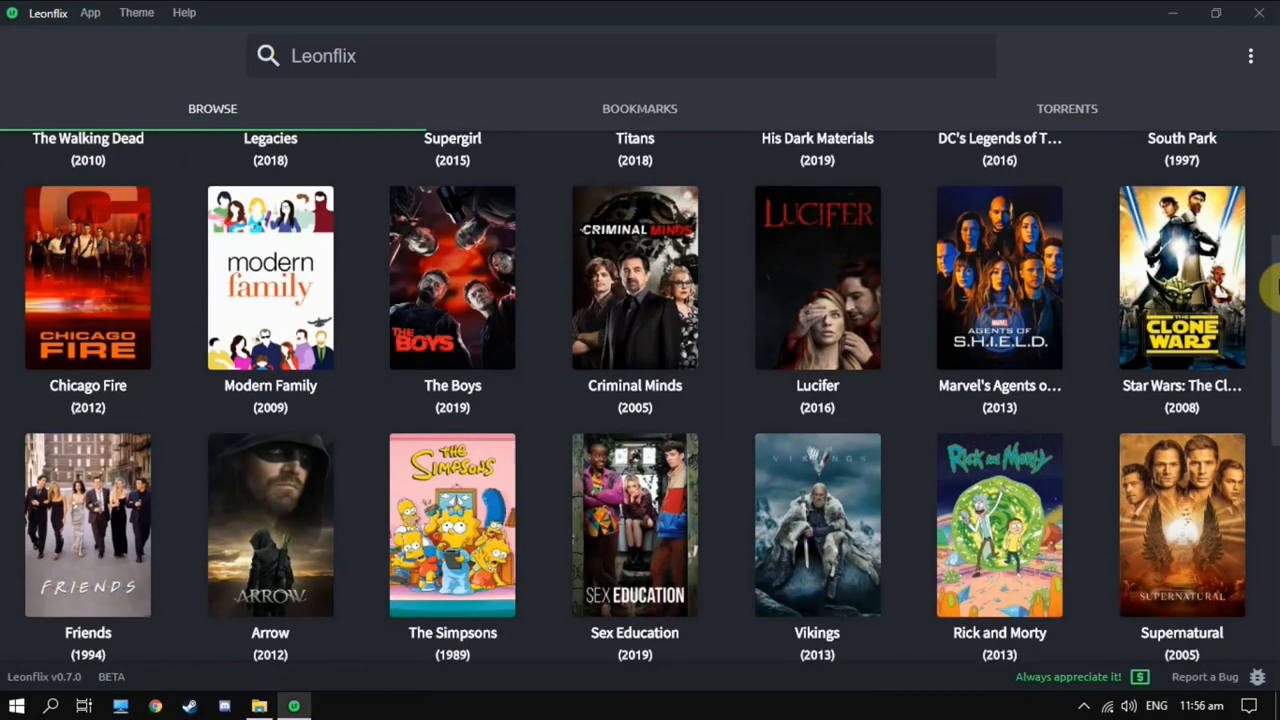
{"action": "scroll", "scroll_direction": "down", "scroll_amount": 3}
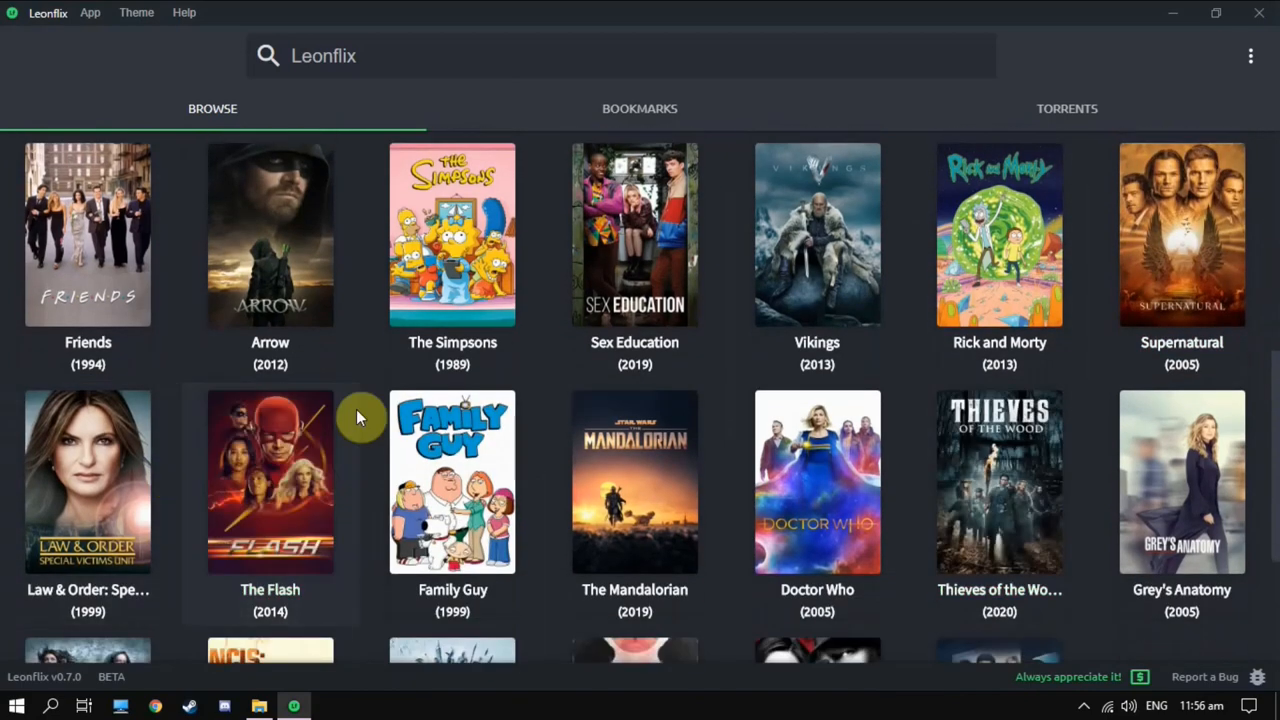
{"action": "left_click", "coordinate": [816, 482]}
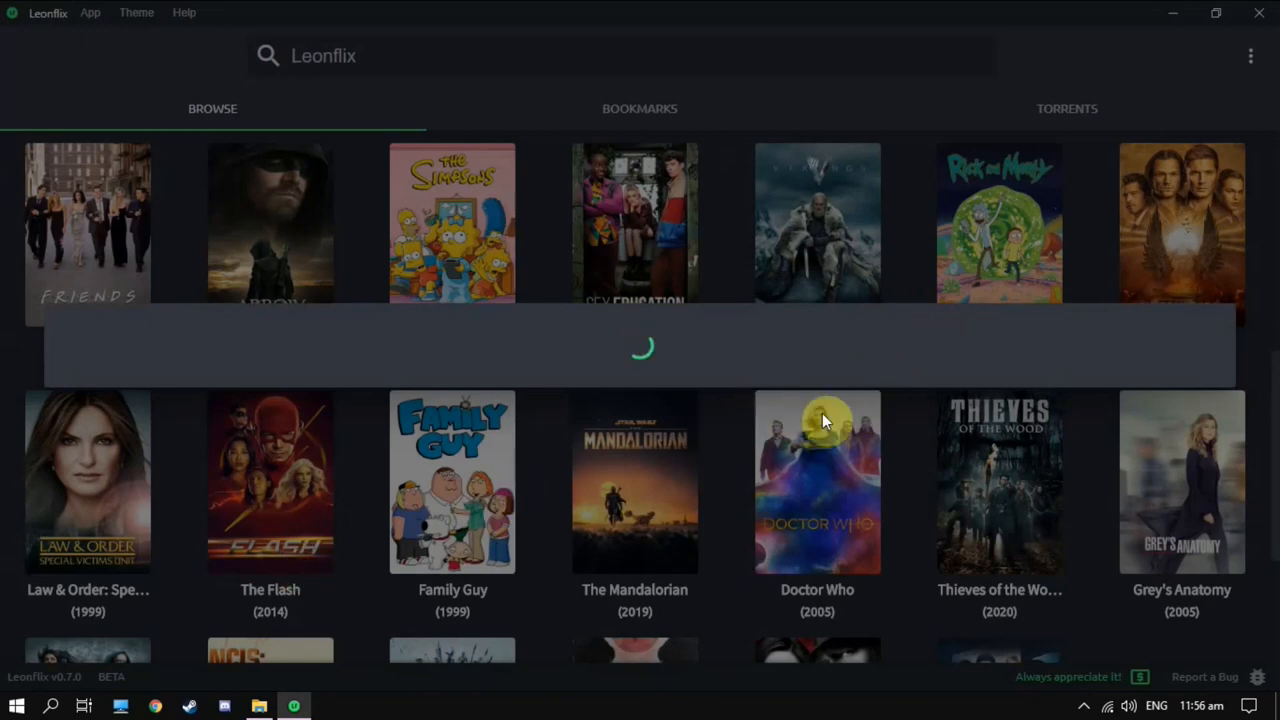
{"action": "mouse_move", "coordinate": [900, 402]}
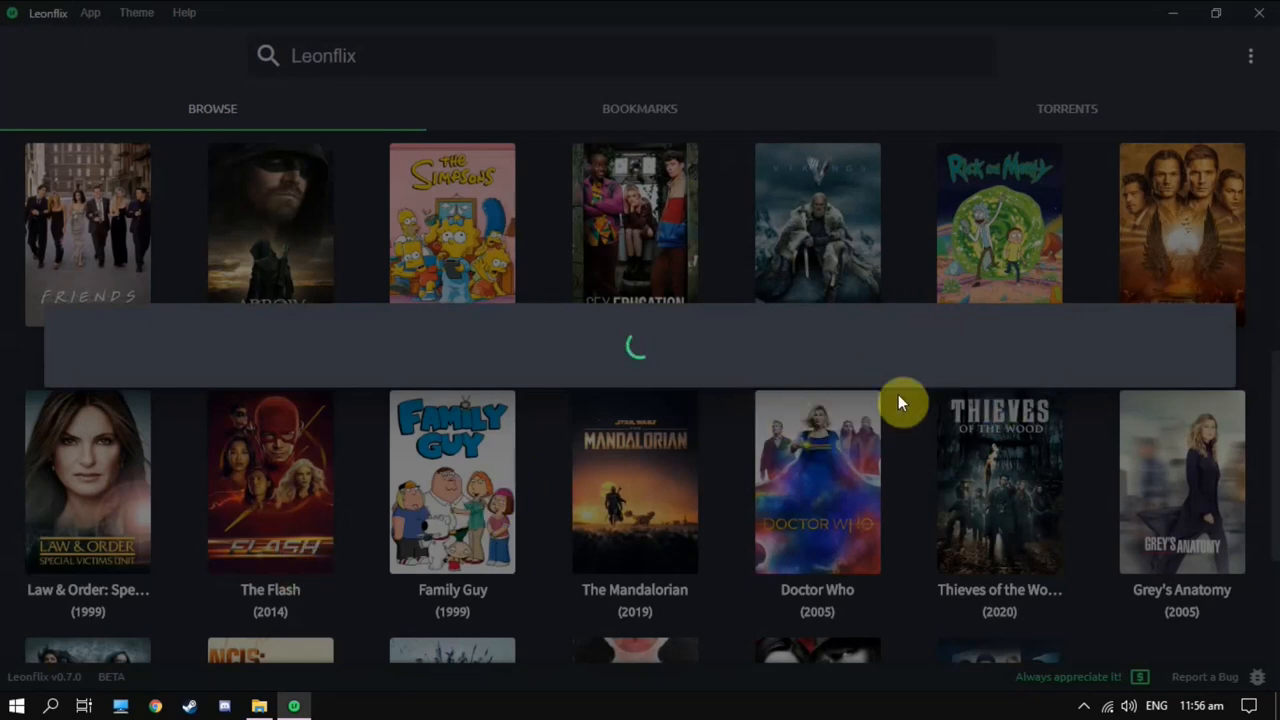
{"action": "left_click", "coordinate": [270, 480]}
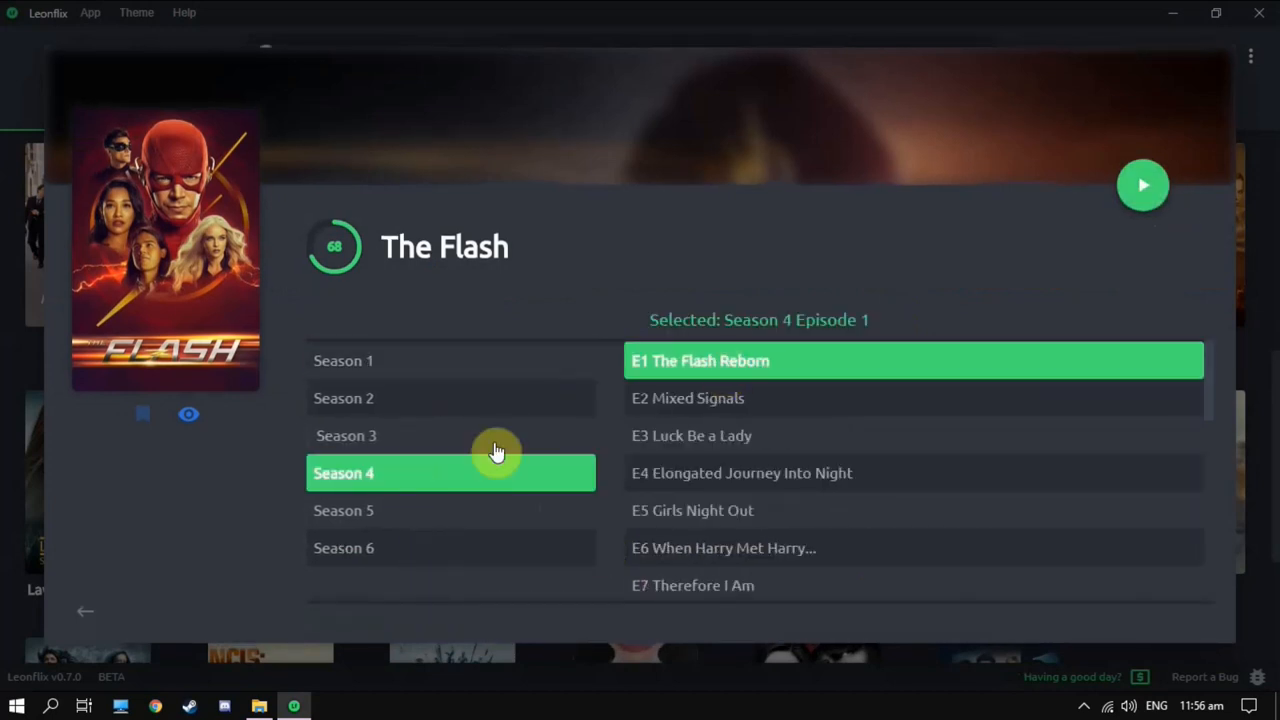
{"action": "mouse_move", "coordinate": [1144, 190]}
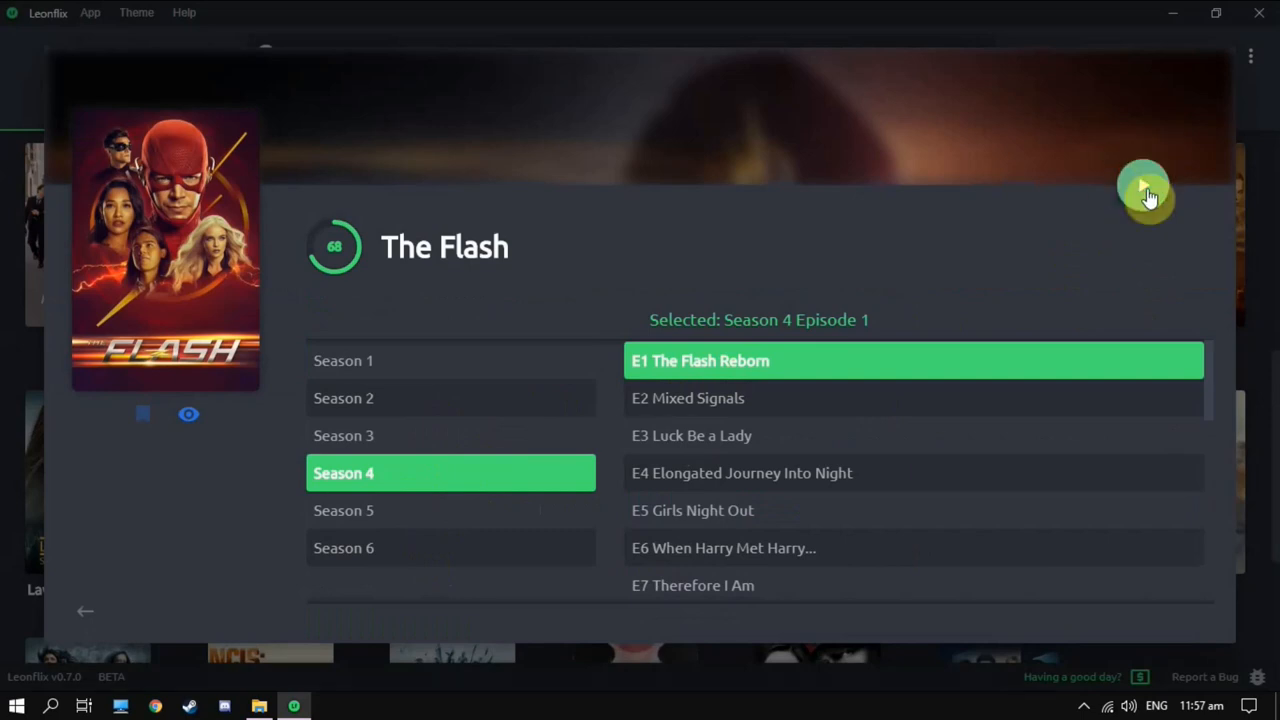
{"action": "mouse_move", "coordinate": [1144, 244]}
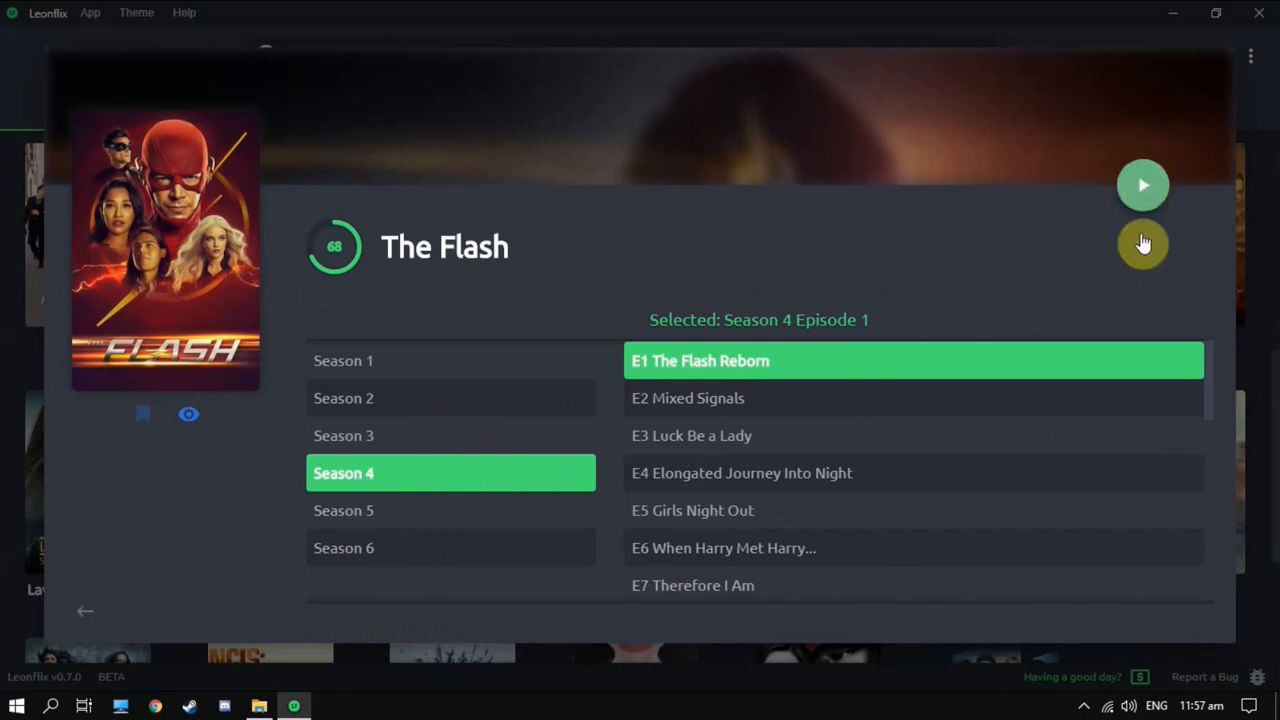
{"action": "mouse_move", "coordinate": [1252, 256]}
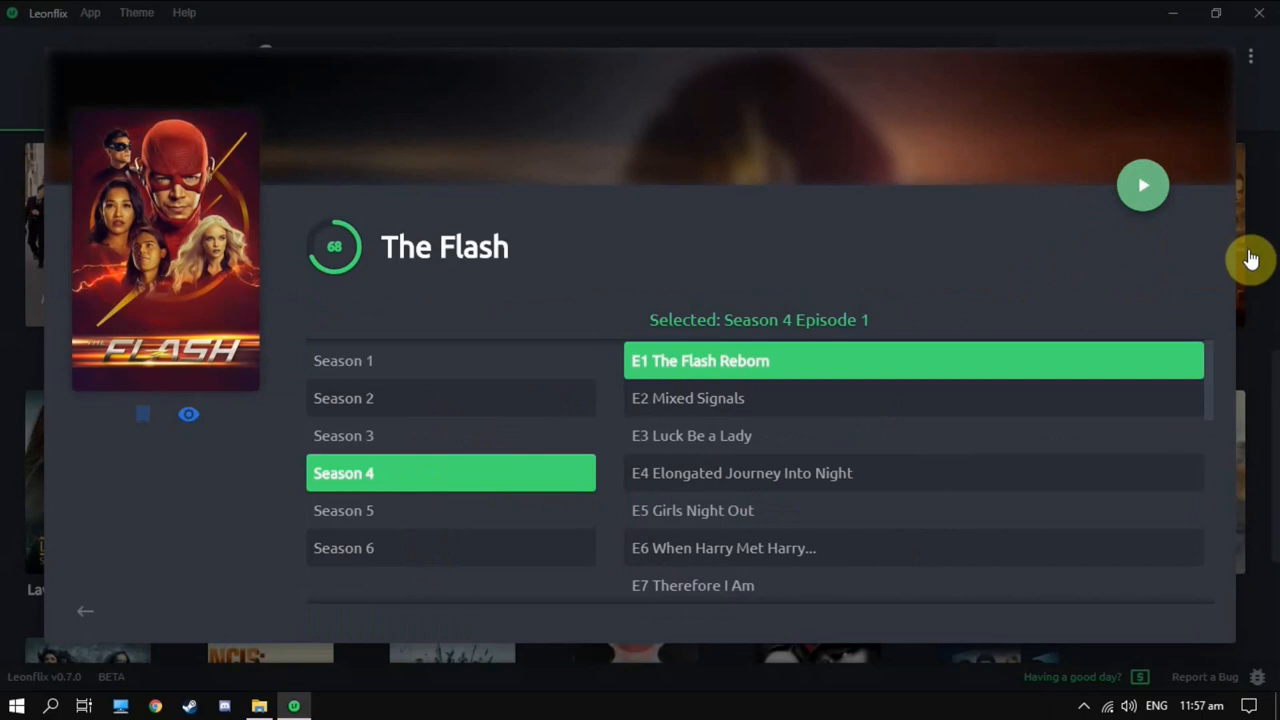
Start E1 The Flash Reborn of Season 4 with the green play button.
{"action": "left_click", "coordinate": [1142, 184]}
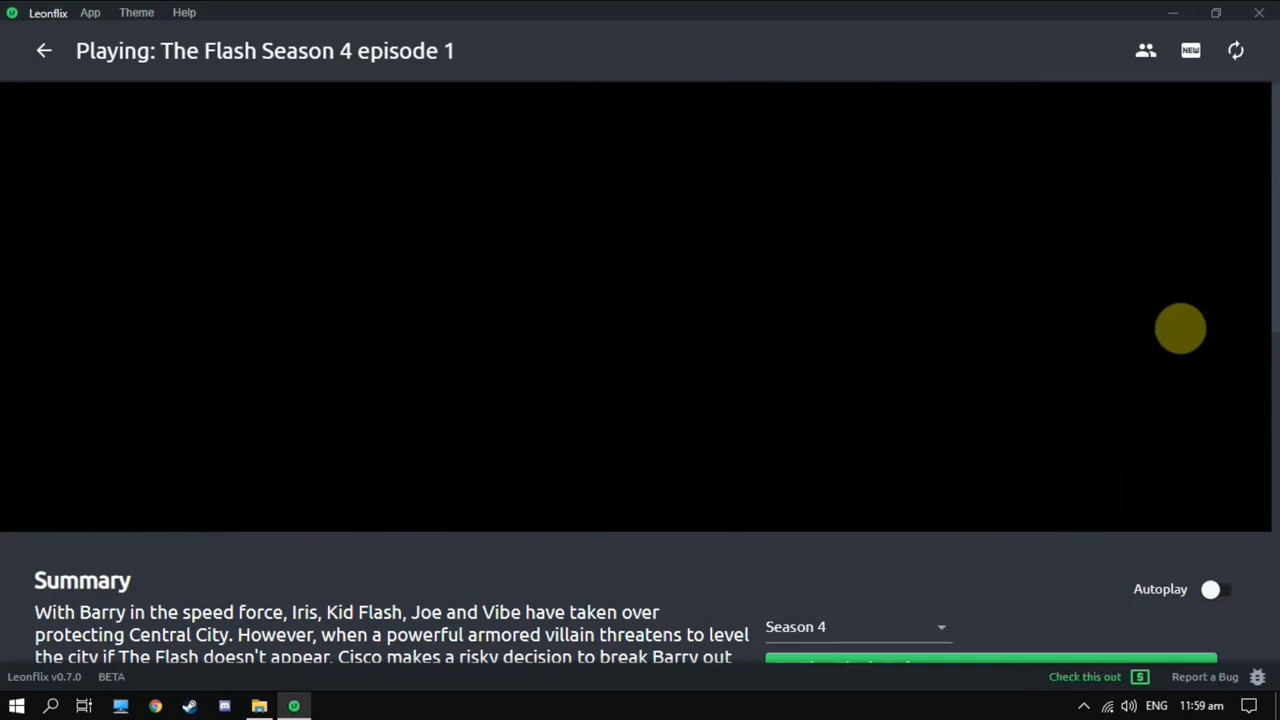
{"action": "mouse_move", "coordinate": [698, 476]}
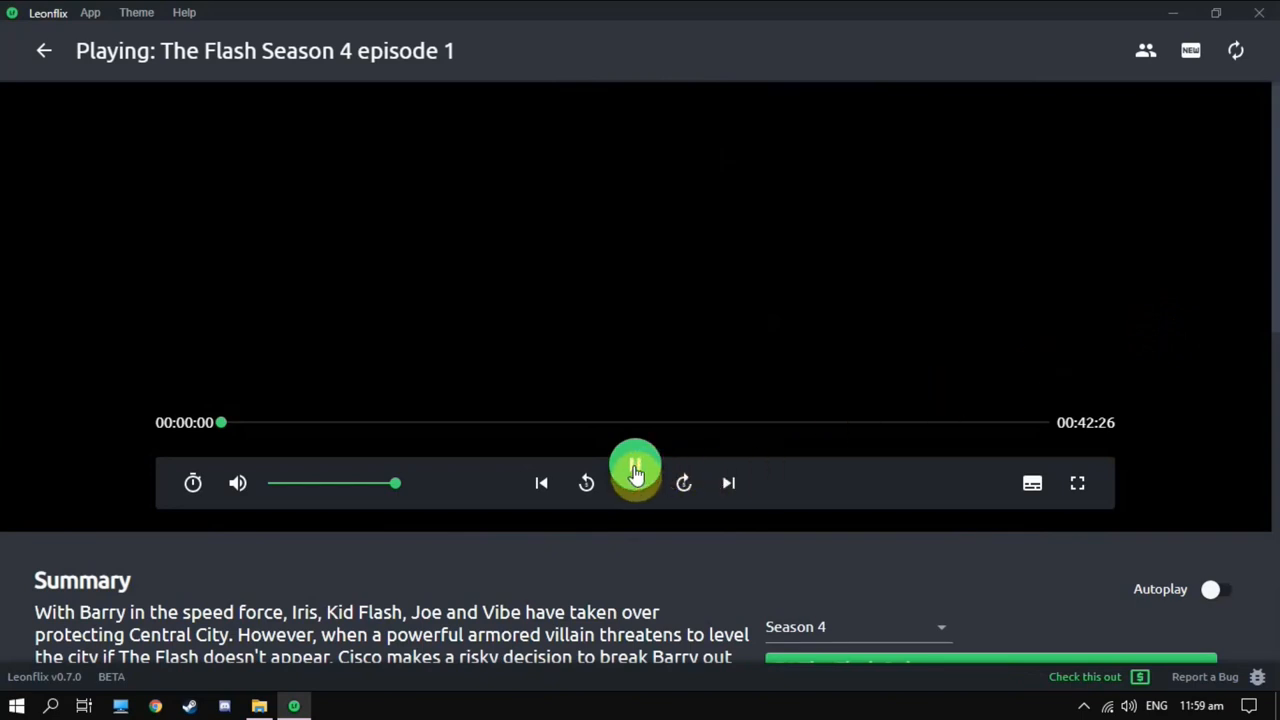
Play the episode for about 13 seconds, pause it, and go back to The Flash's show page.
{"action": "left_click", "coordinate": [636, 482]}
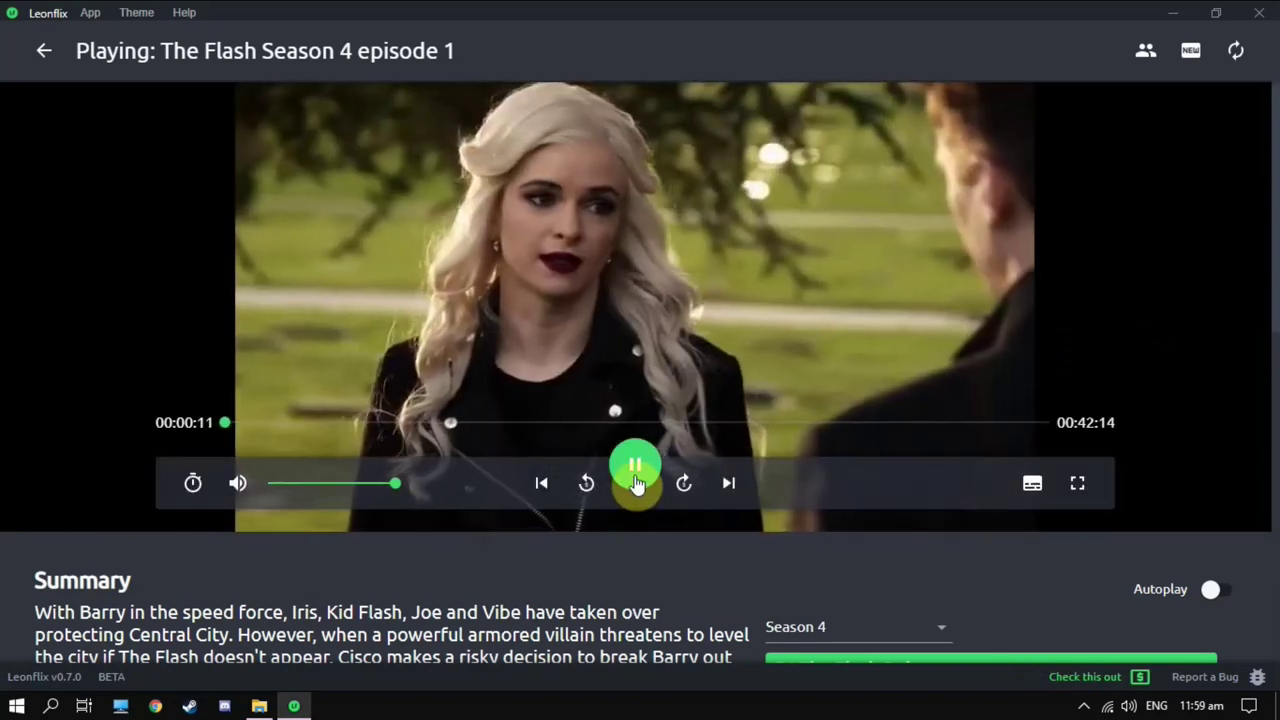
{"action": "left_click", "coordinate": [636, 464]}
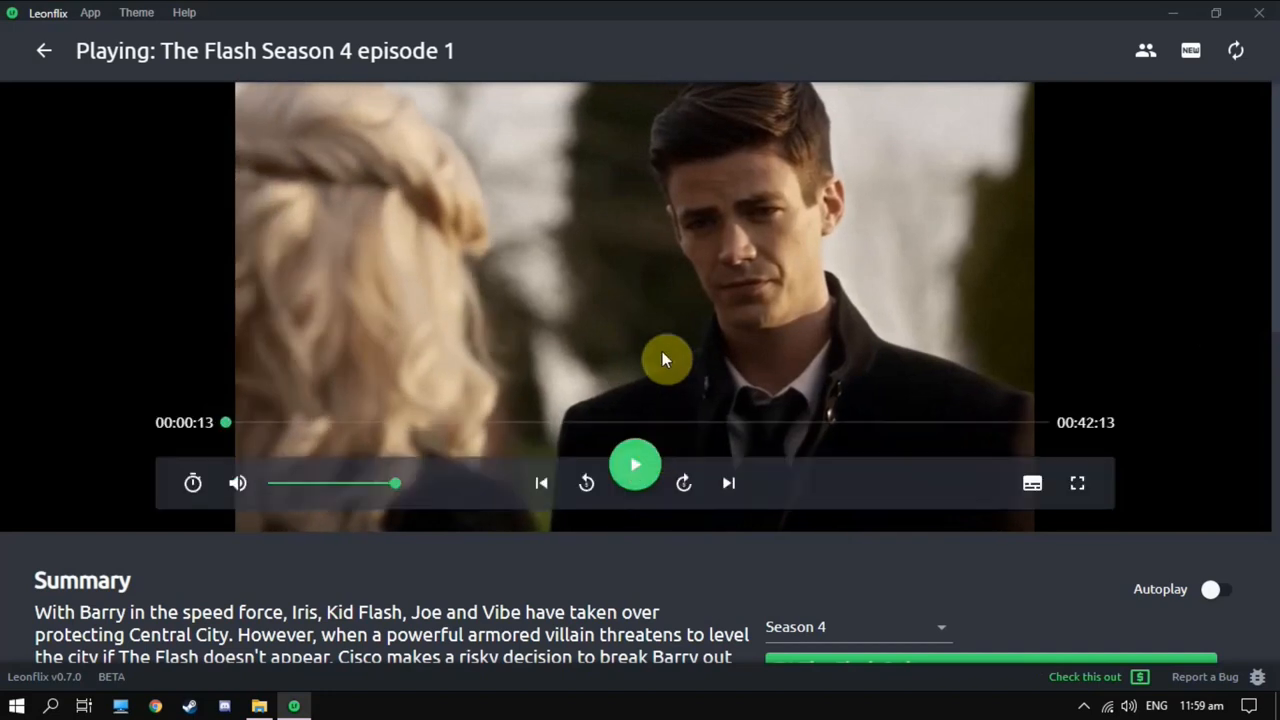
{"action": "mouse_move", "coordinate": [444, 224]}
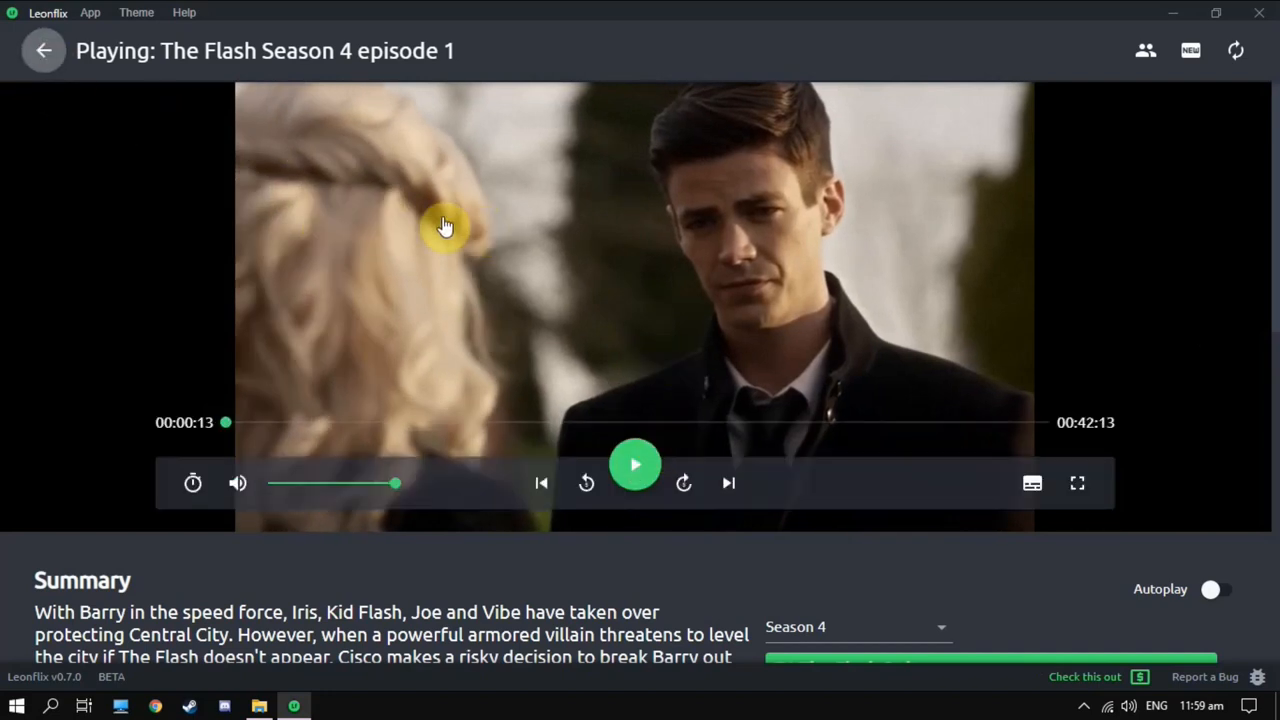
{"action": "left_click", "coordinate": [44, 50]}
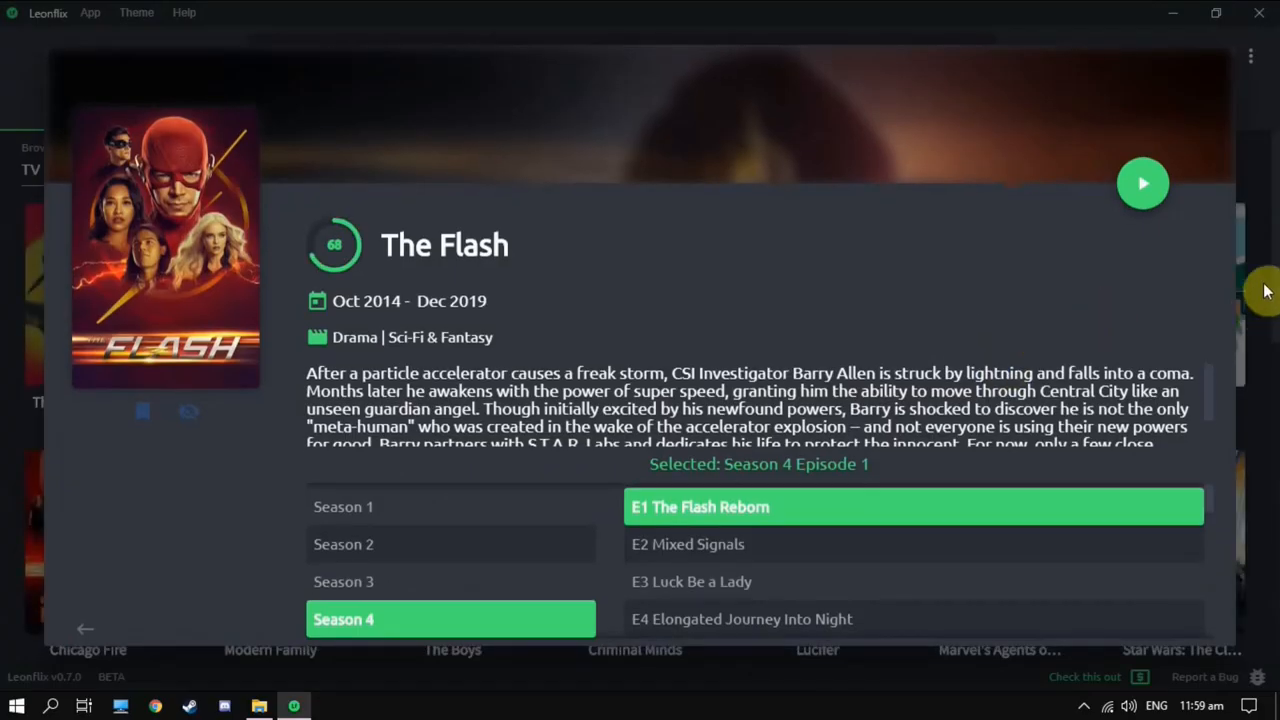
{"action": "mouse_move", "coordinate": [1262, 276]}
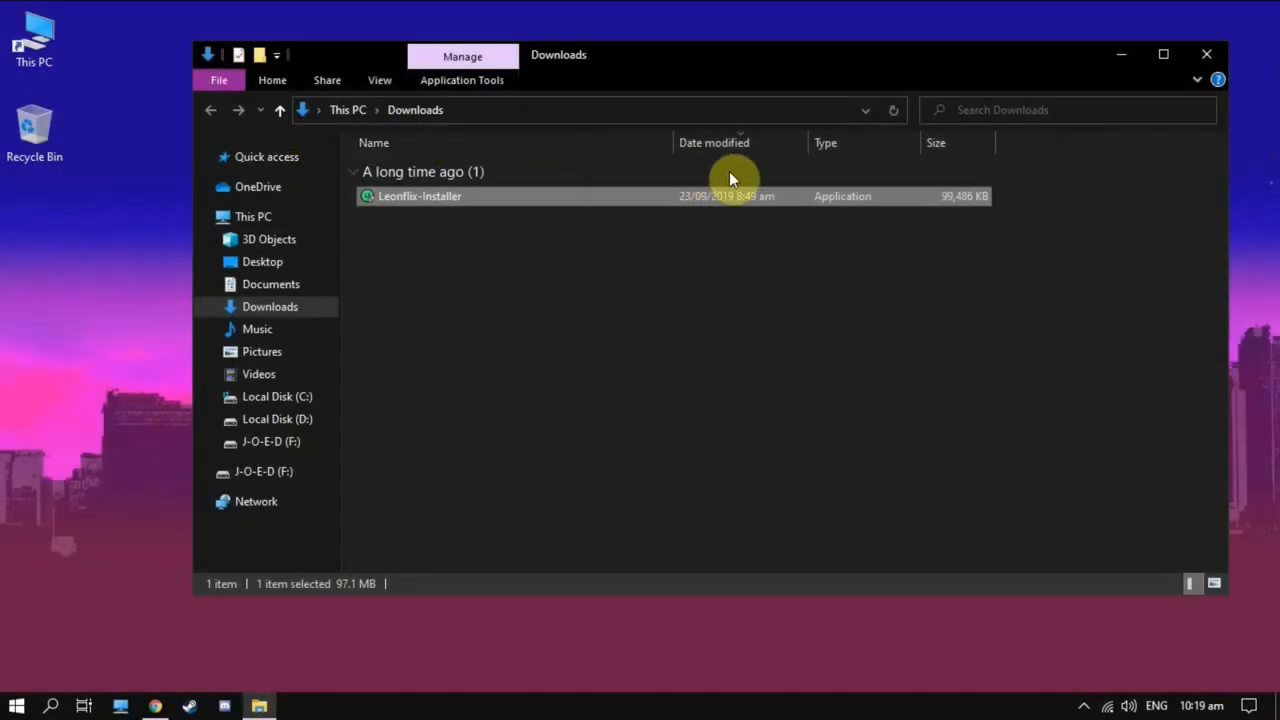
{"action": "mouse_move", "coordinate": [952, 168]}
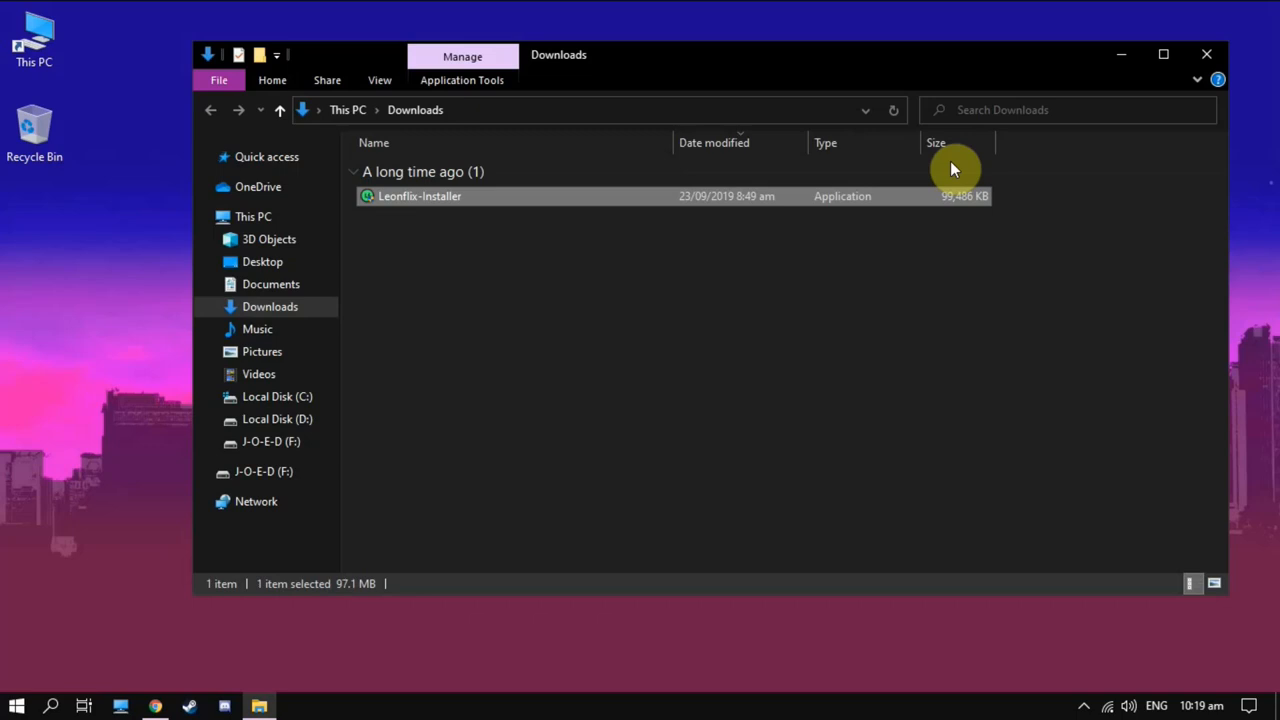
{"action": "mouse_move", "coordinate": [1236, 48]}
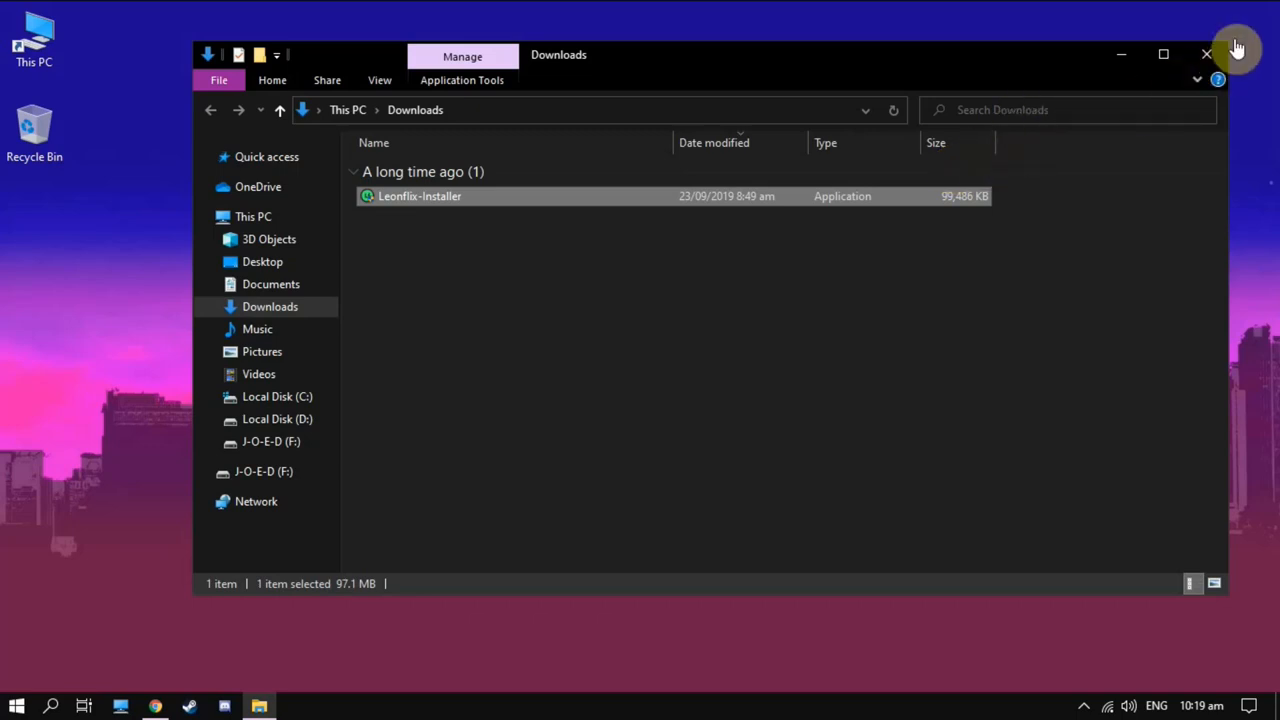
{"action": "mouse_move", "coordinate": [564, 372]}
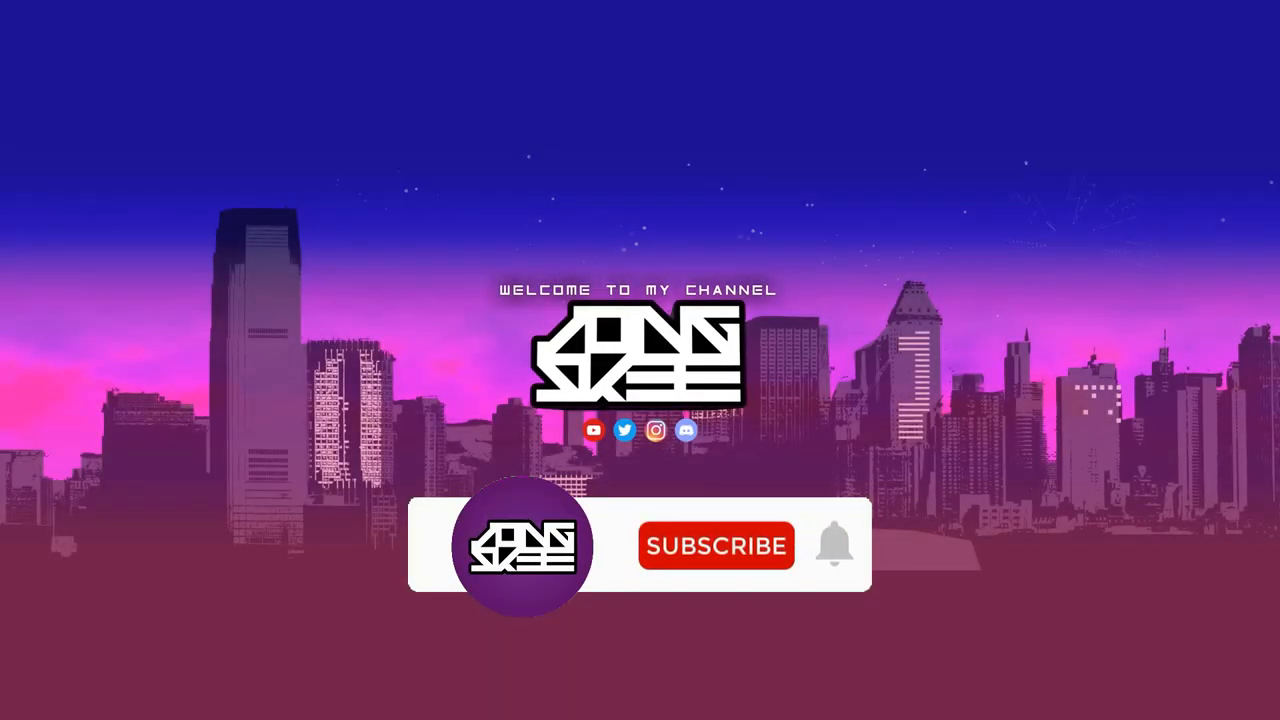
{"action": "left_click", "coordinate": [716, 544]}
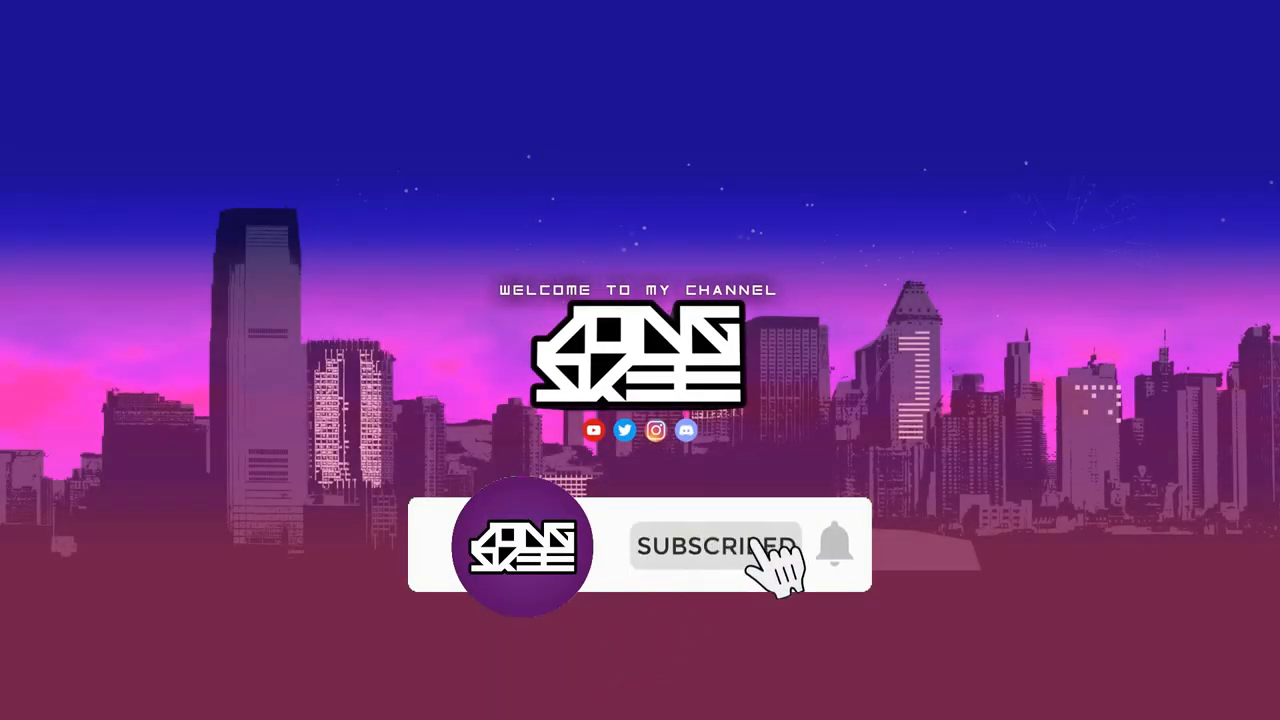